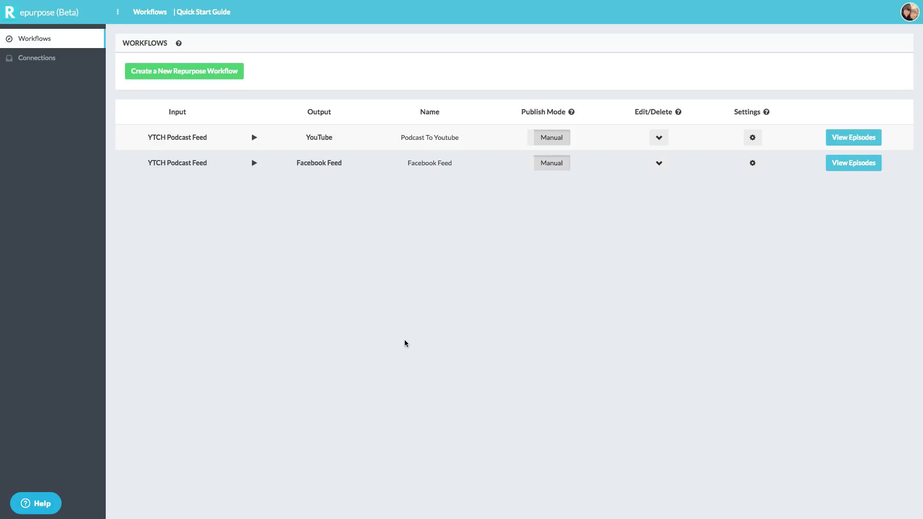
mouse_move(381, 341)
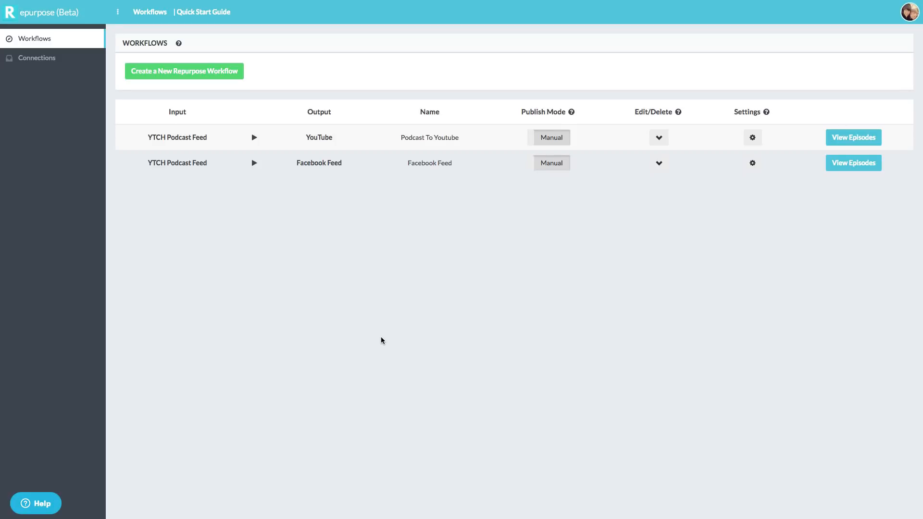
mouse_move(365, 340)
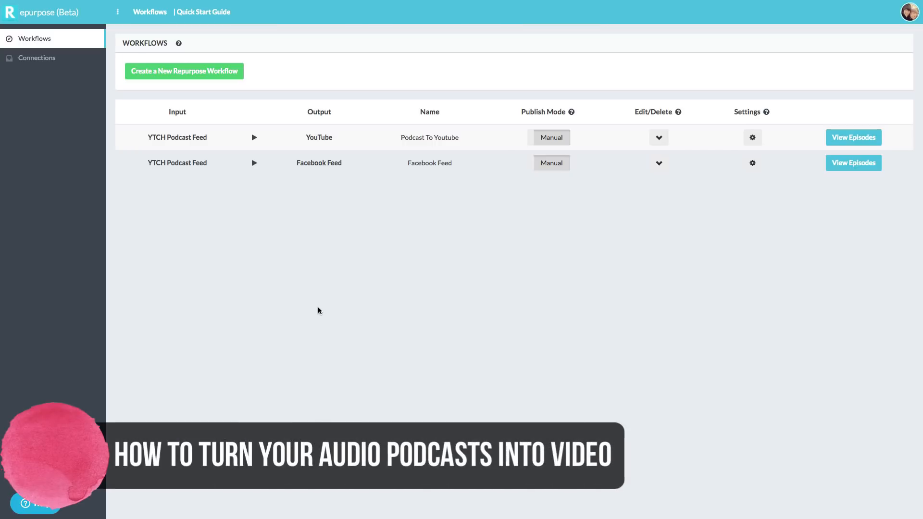
mouse_move(300, 327)
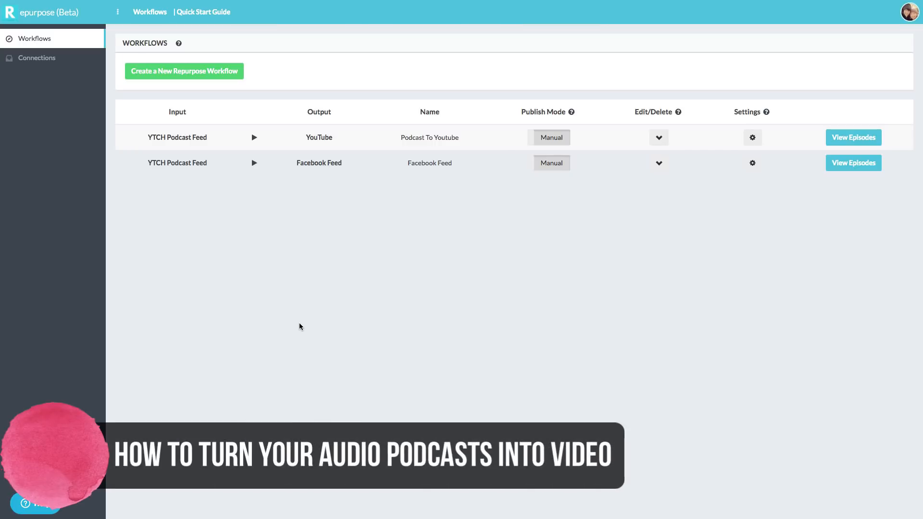
mouse_move(294, 333)
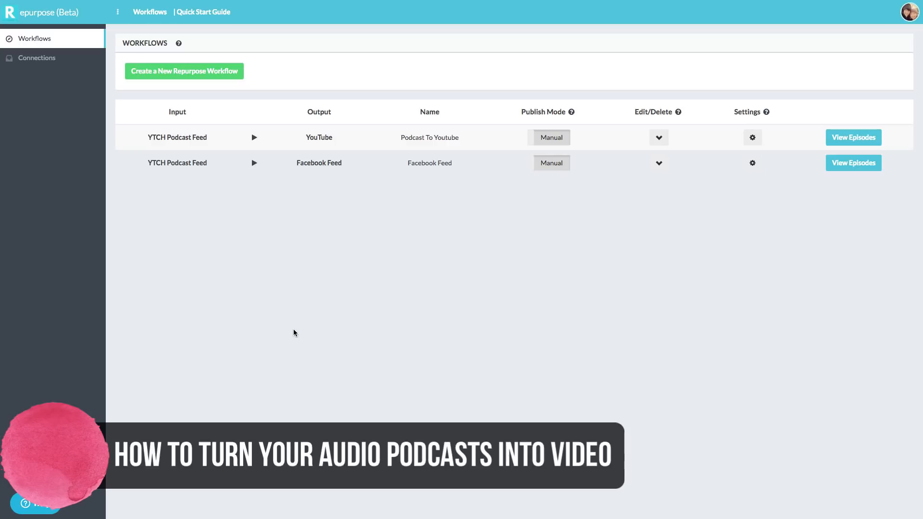
mouse_move(286, 336)
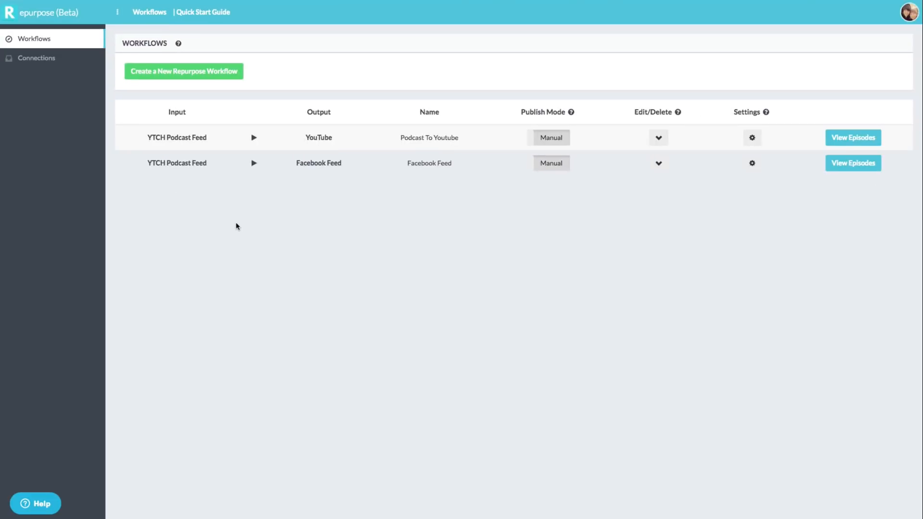
mouse_move(219, 239)
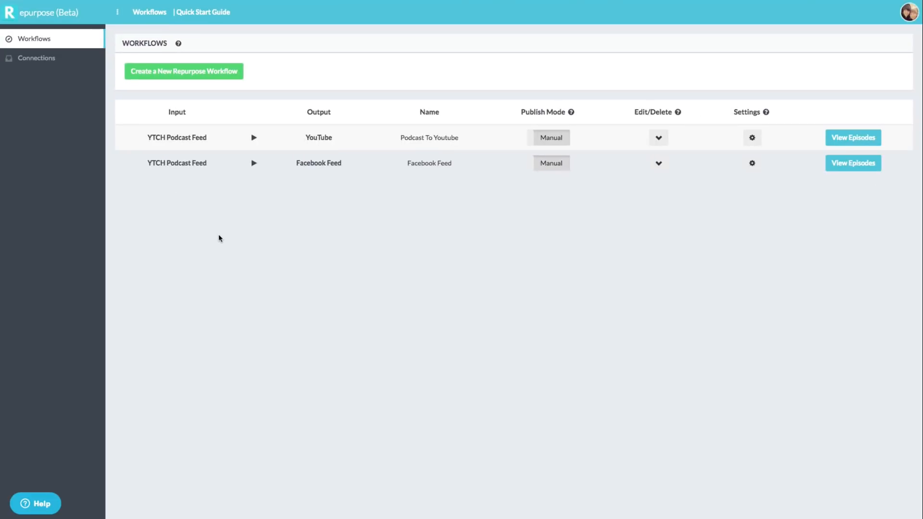
mouse_move(203, 255)
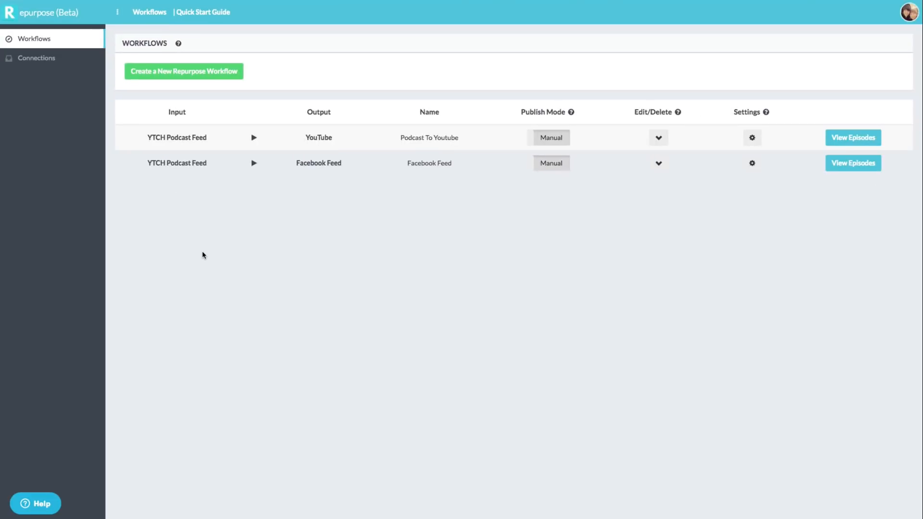
mouse_move(199, 258)
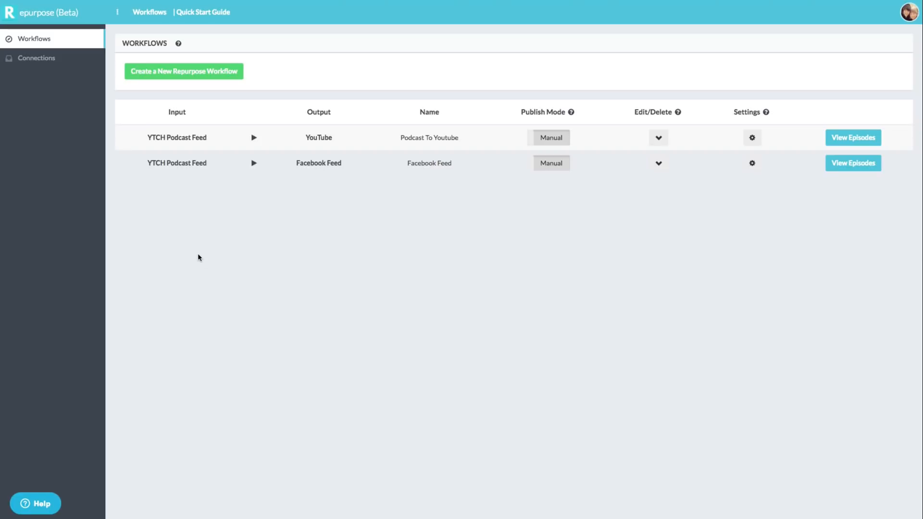
mouse_move(201, 253)
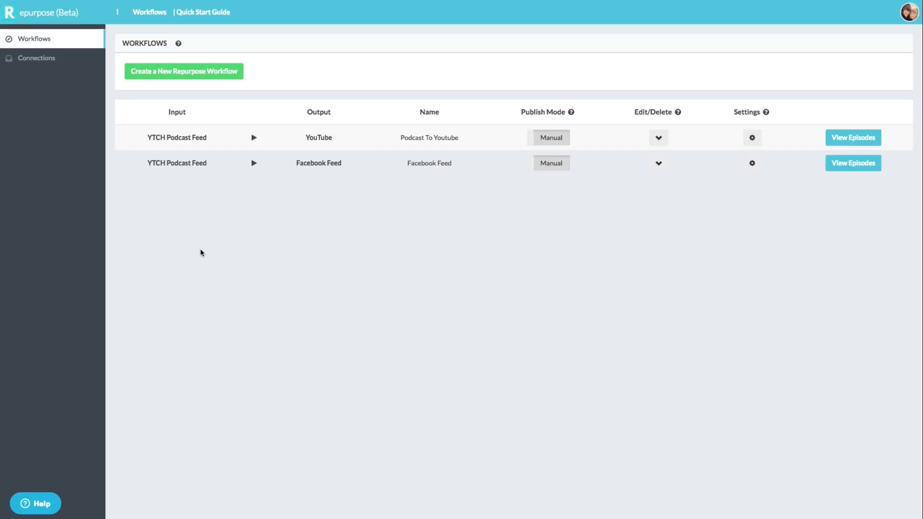
mouse_move(171, 294)
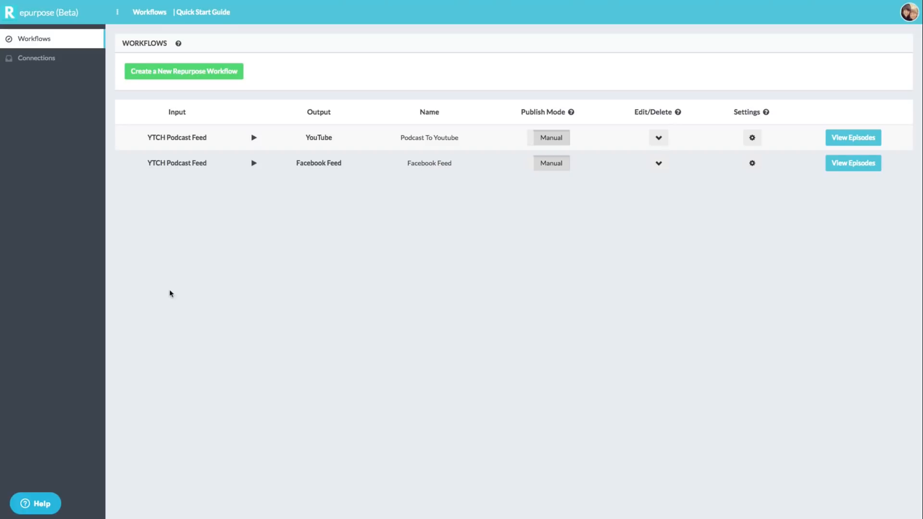
mouse_move(117, 210)
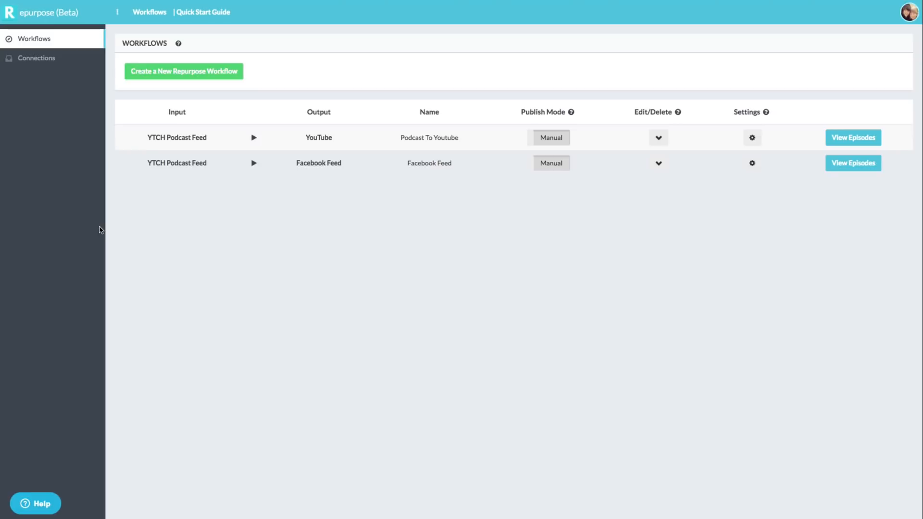
mouse_move(88, 234)
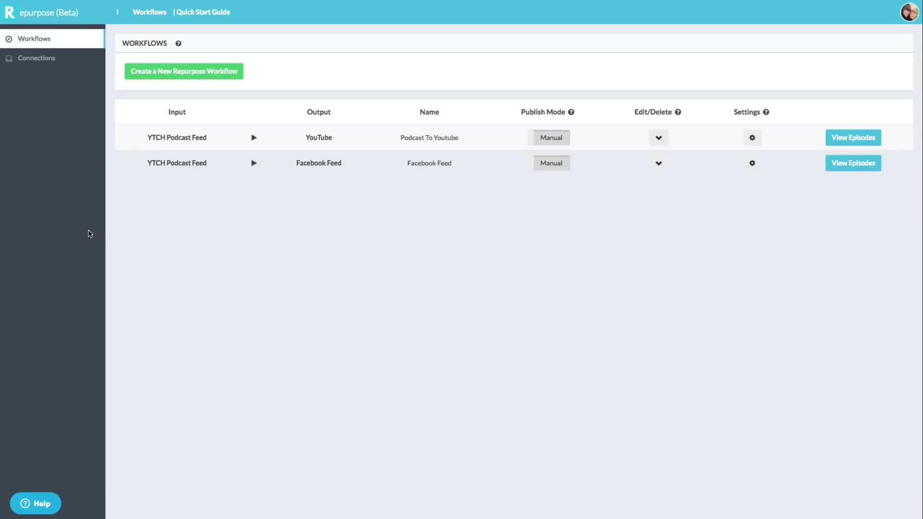
mouse_move(77, 231)
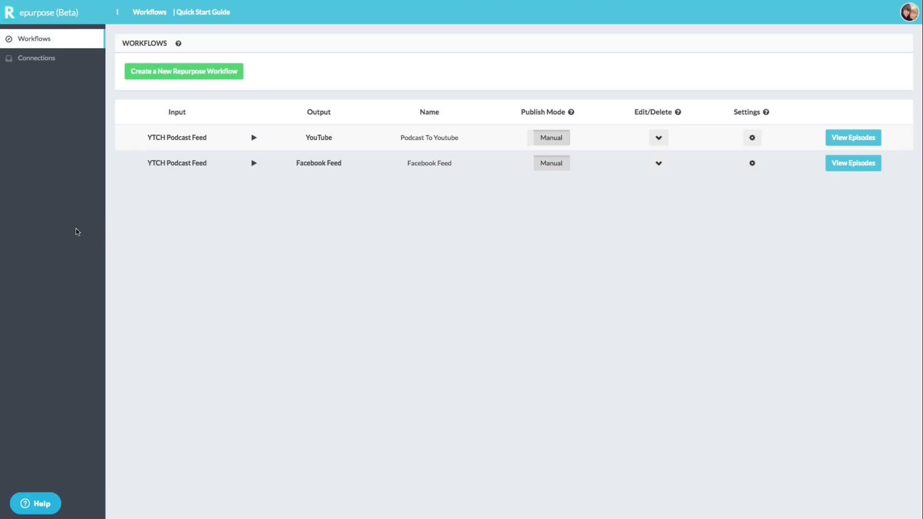
mouse_move(76, 218)
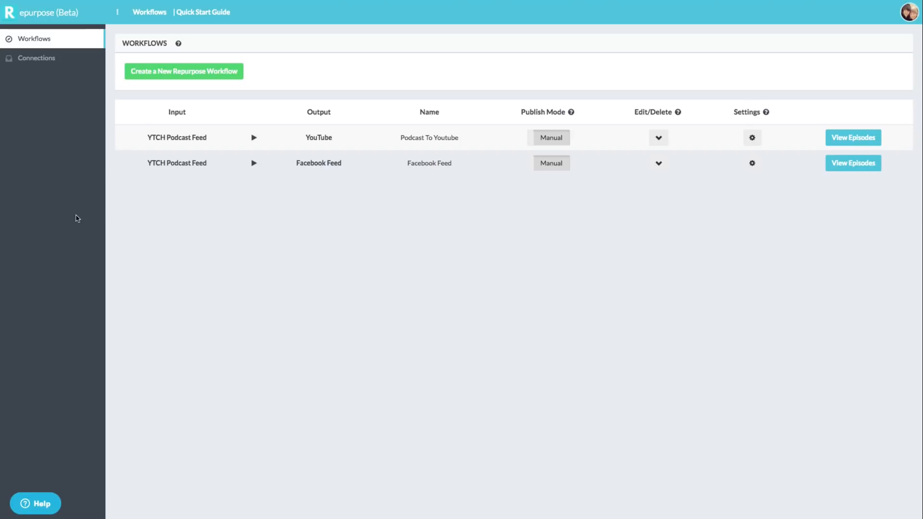
mouse_move(77, 219)
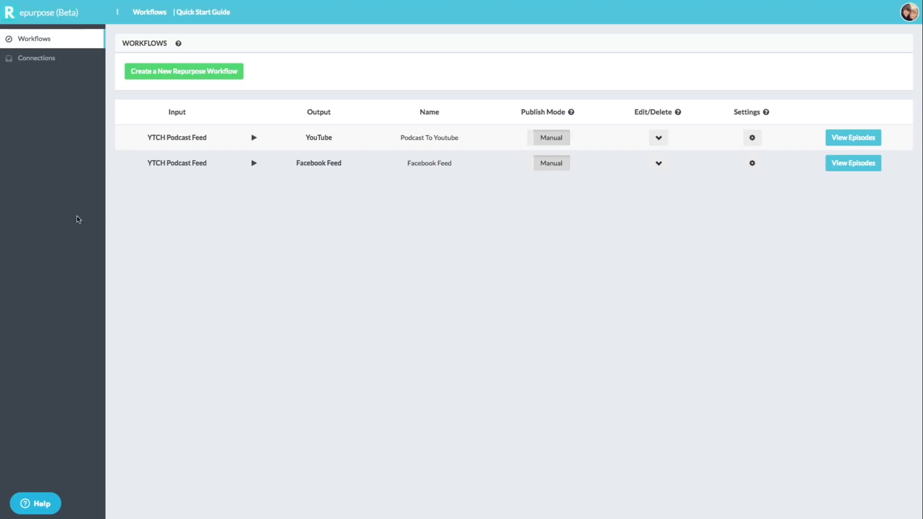
mouse_move(67, 238)
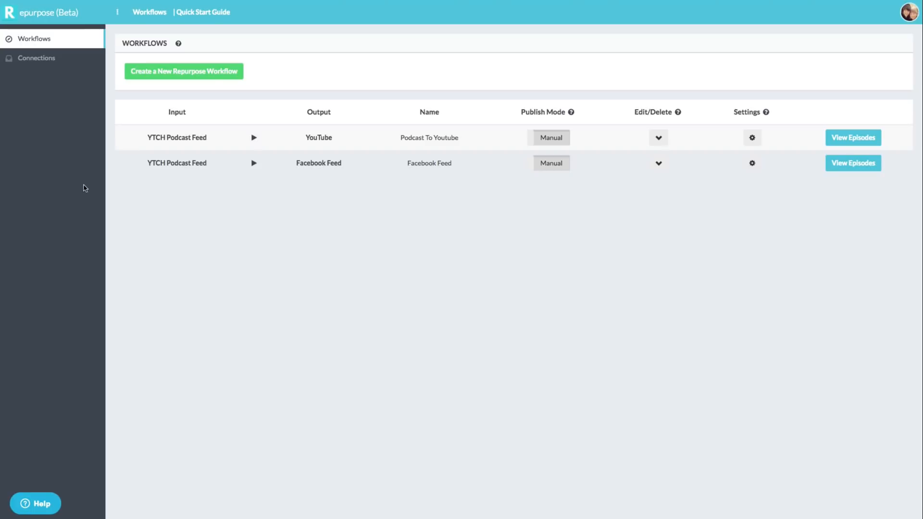
mouse_move(260, 139)
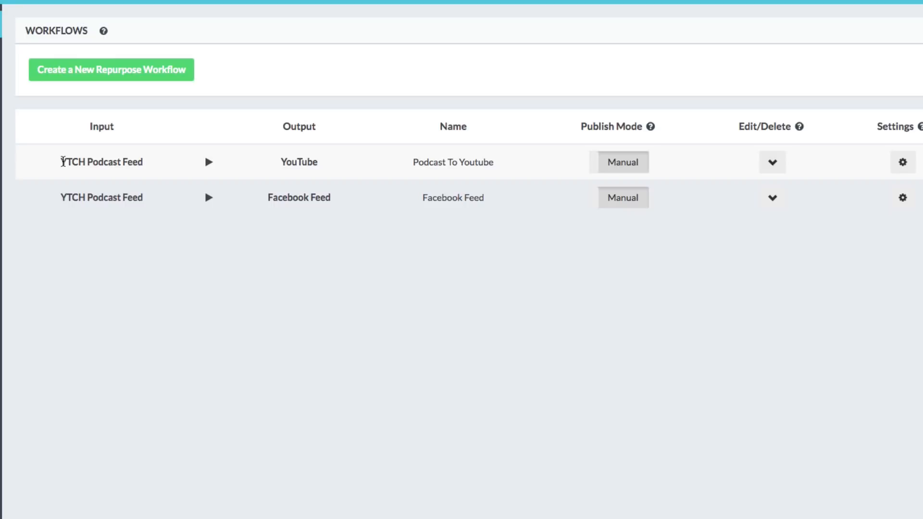
mouse_move(65, 142)
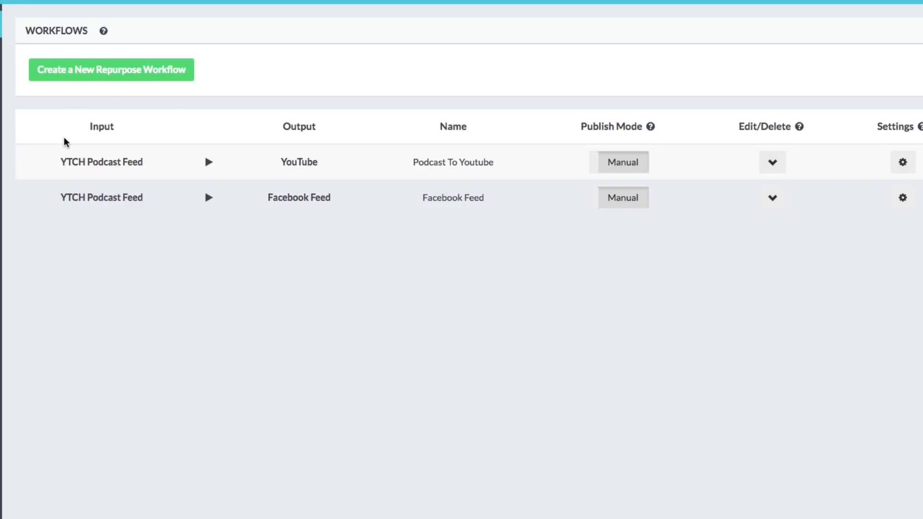
mouse_move(59, 166)
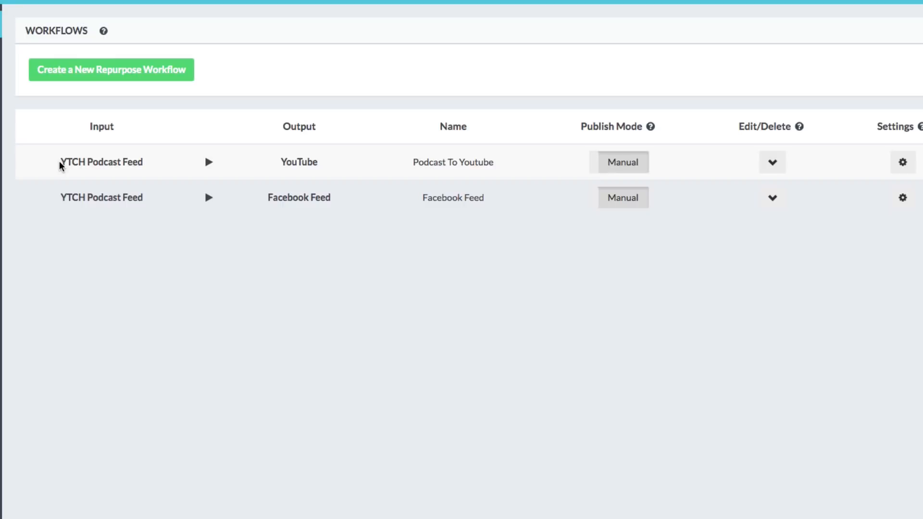
mouse_move(61, 159)
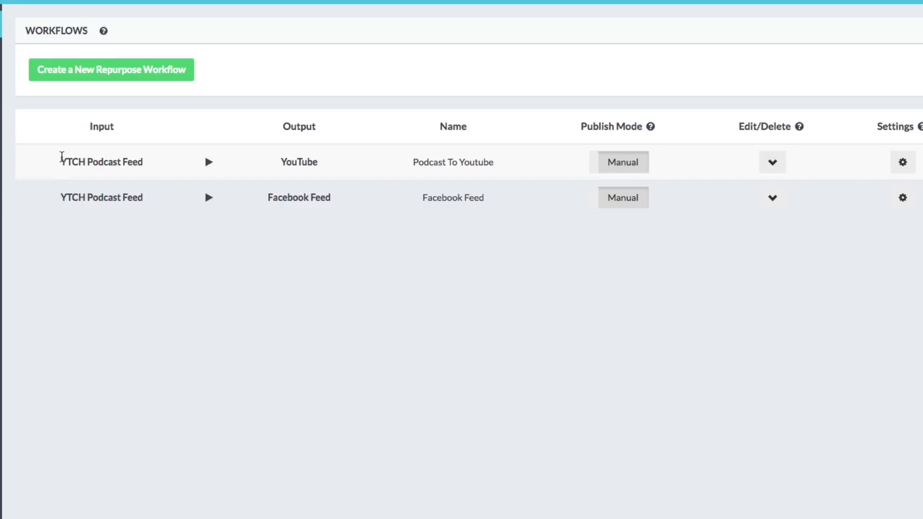
mouse_move(200, 124)
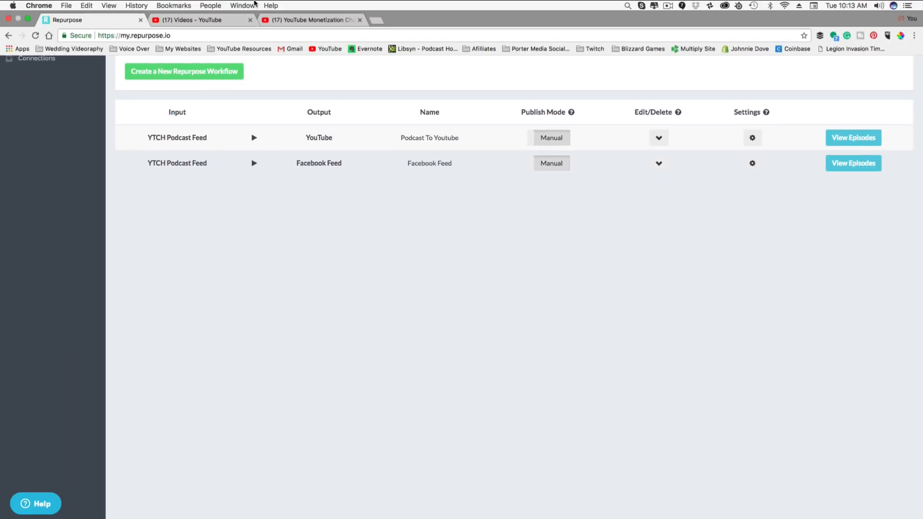
Leave the published episode's watch page for the Video Manager list of uploaded videos.
left_click(309, 19)
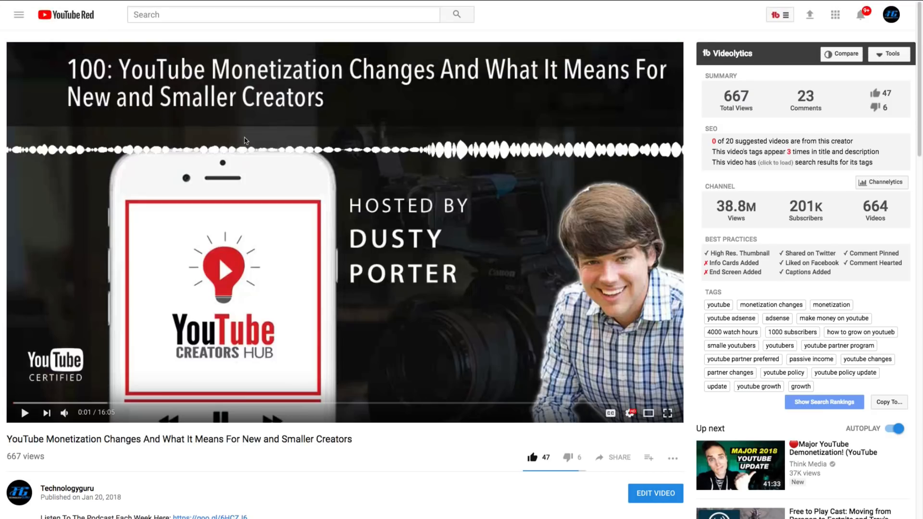
mouse_move(261, 141)
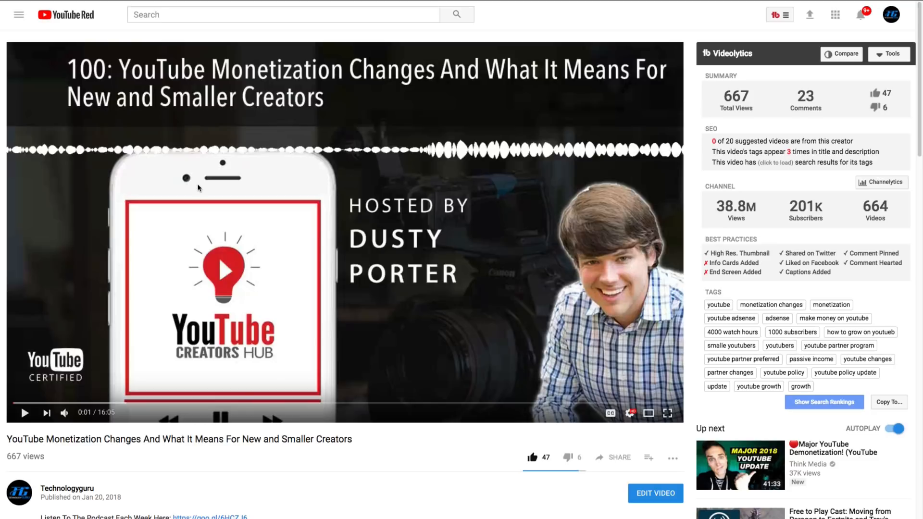
mouse_move(179, 201)
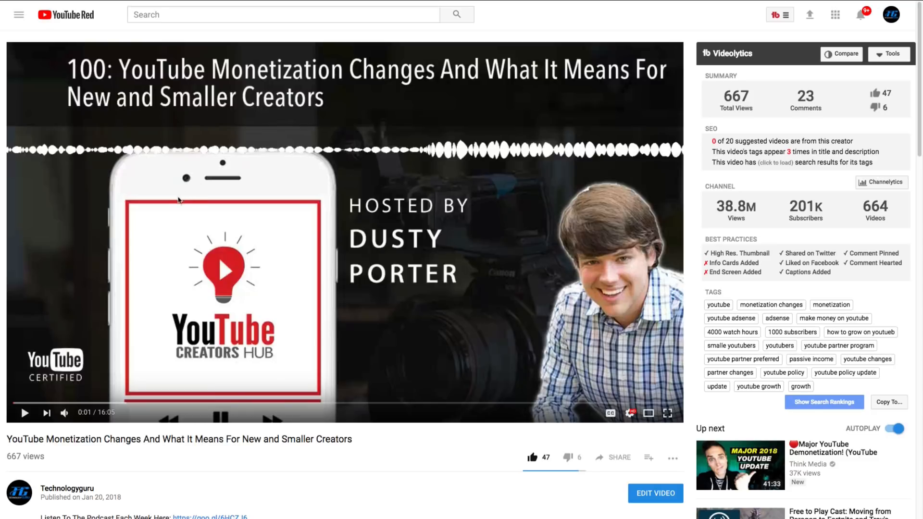
mouse_move(230, 311)
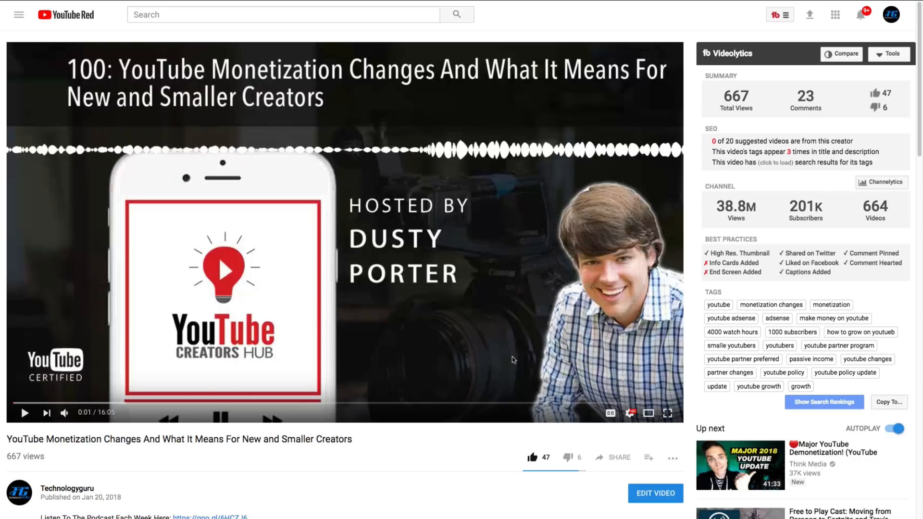
mouse_move(56, 70)
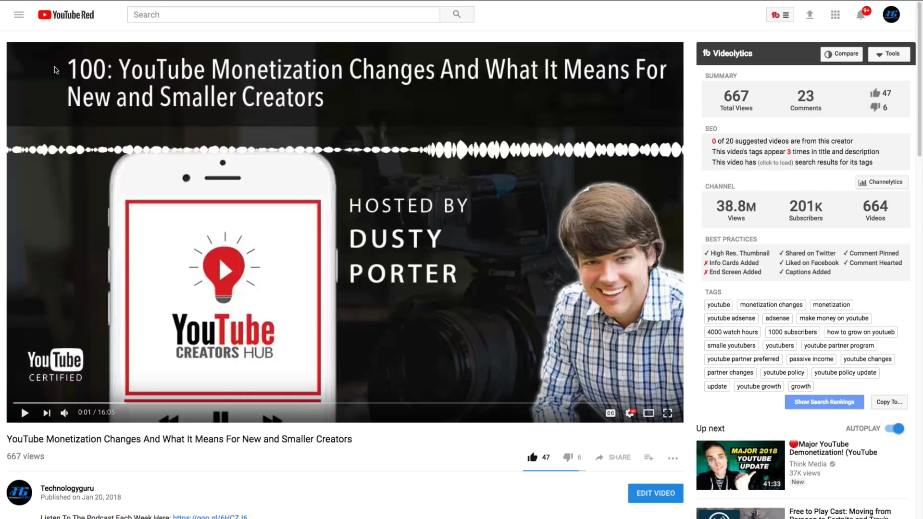
mouse_move(65, 412)
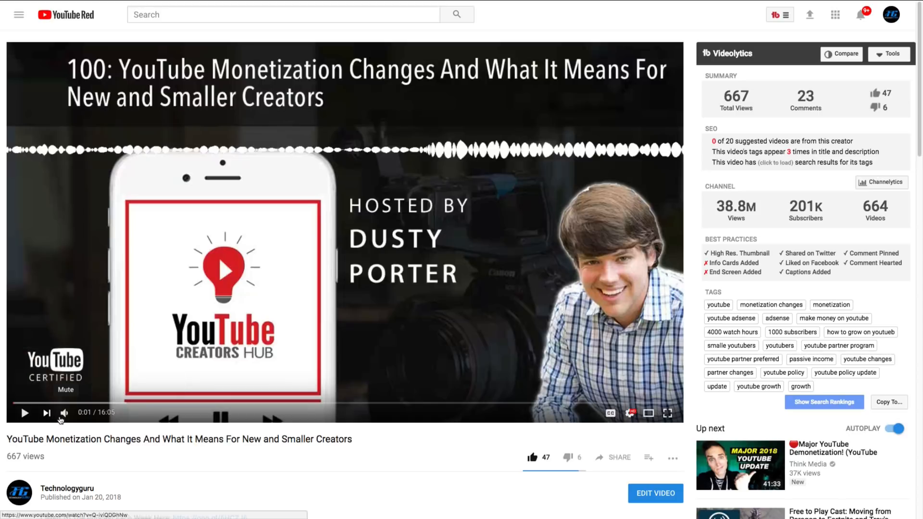
left_click(65, 412)
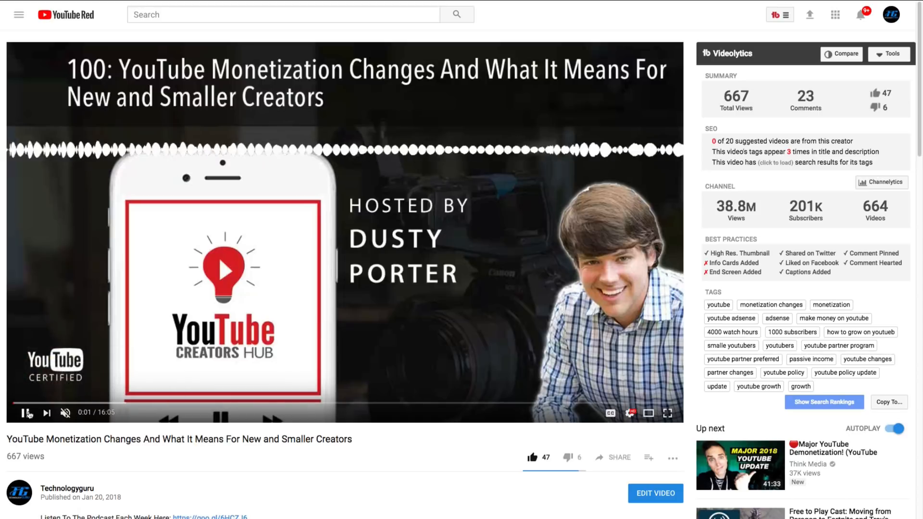
left_click(25, 413)
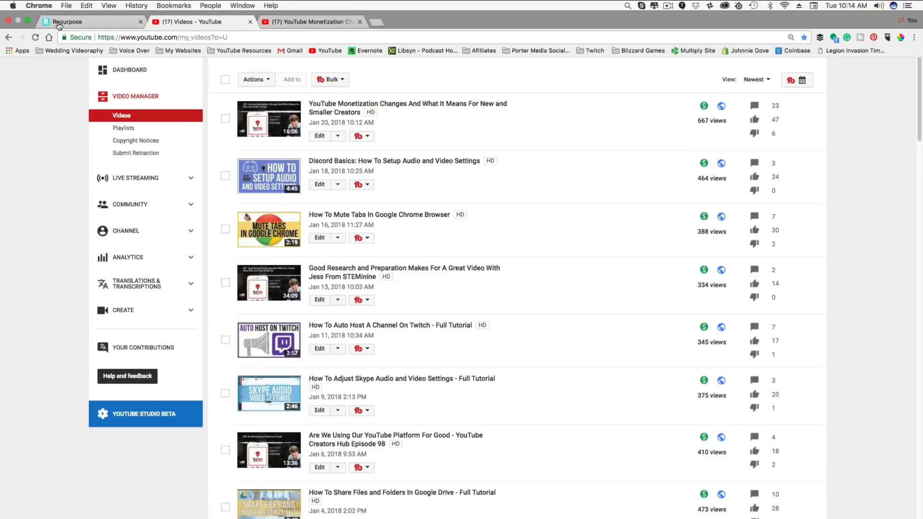
Switch back to the Repurpose browser tab showing the Workflows page.
left_click(88, 22)
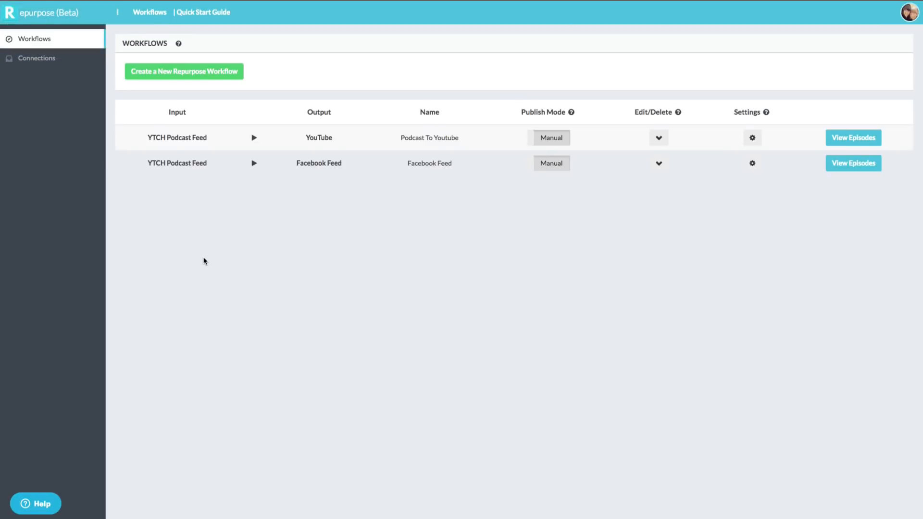
mouse_move(191, 262)
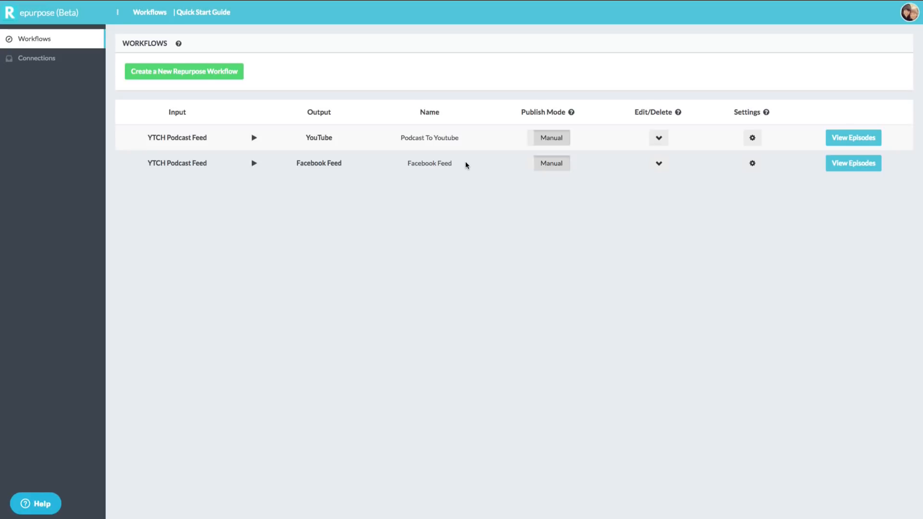
mouse_move(454, 175)
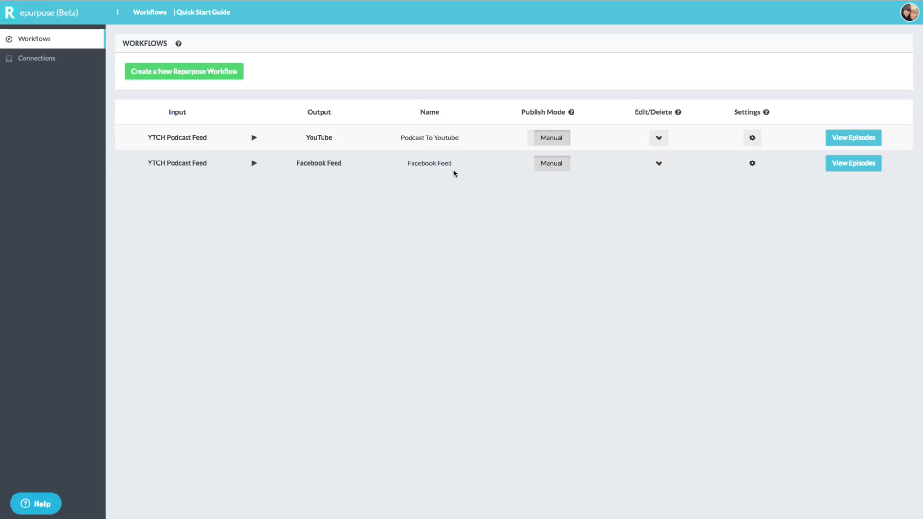
mouse_move(441, 209)
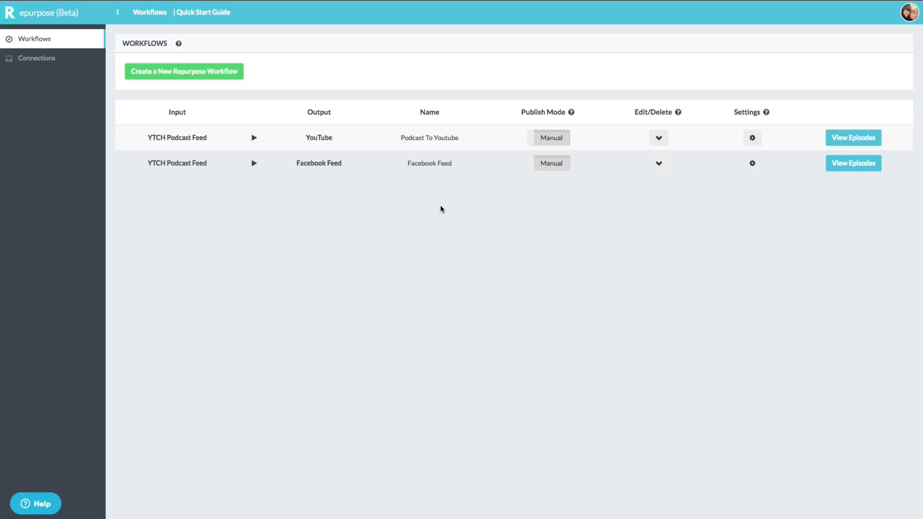
mouse_move(379, 263)
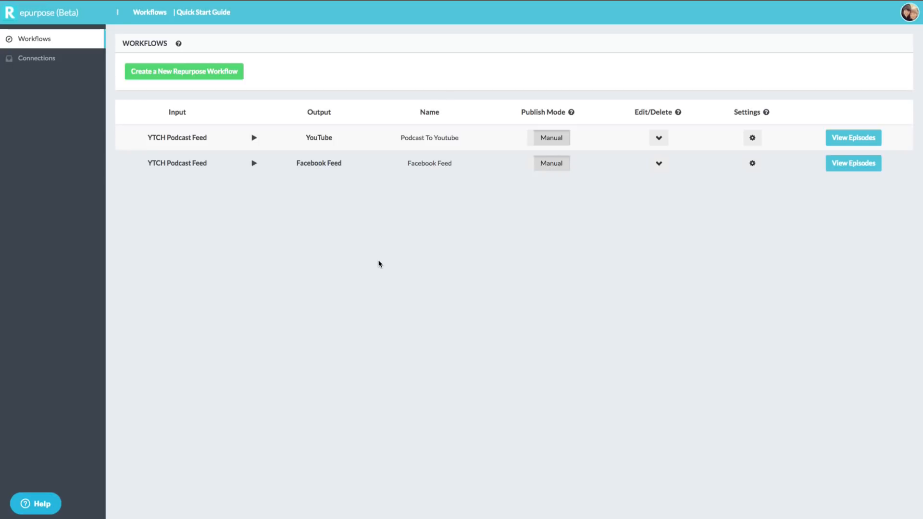
mouse_move(346, 271)
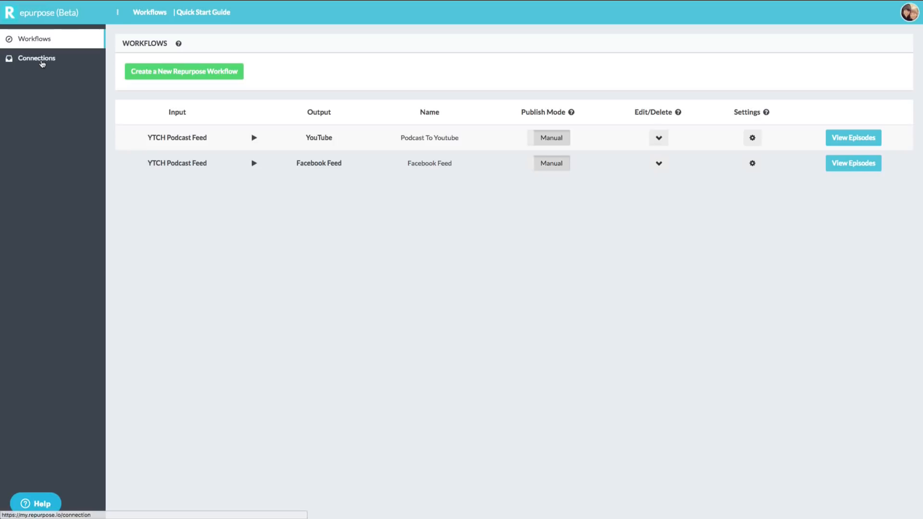
Show the Connections page listing the YTCH Podcast Feed, YouTube and Facebook Feed.
left_click(36, 58)
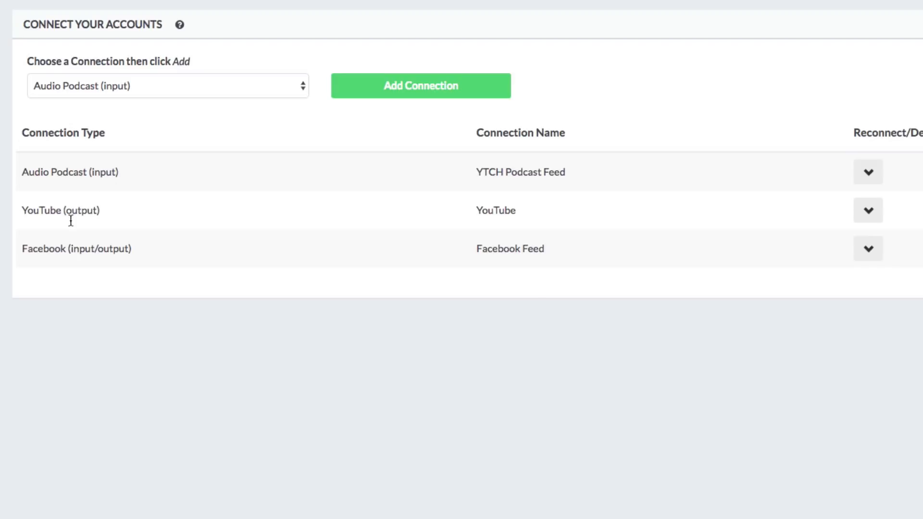
mouse_move(122, 224)
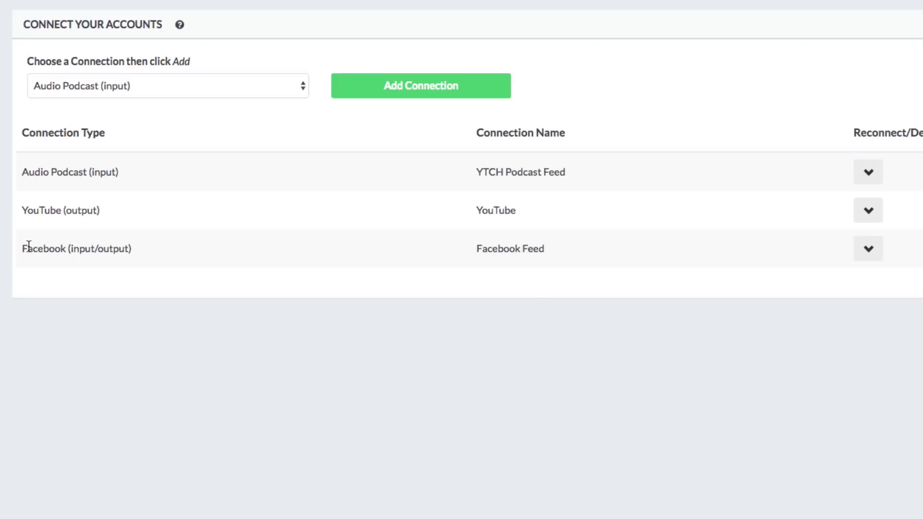
mouse_move(92, 261)
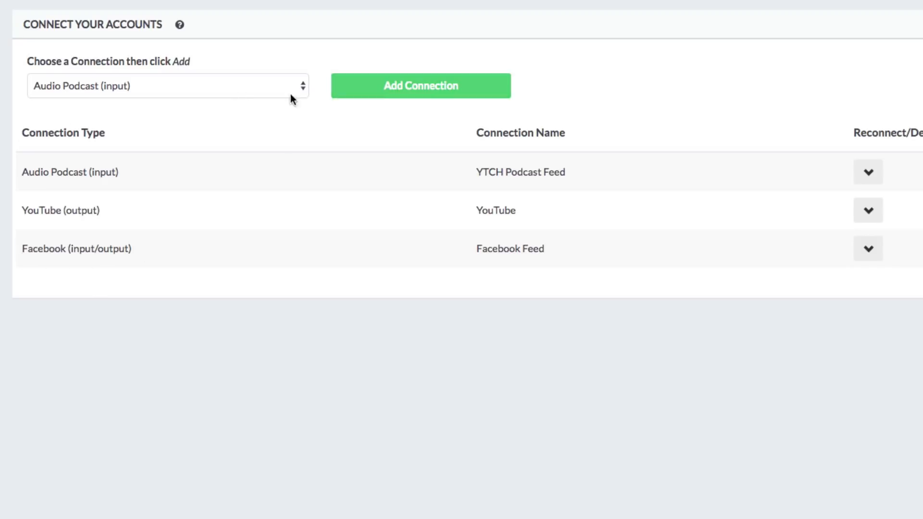
left_click(420, 85)
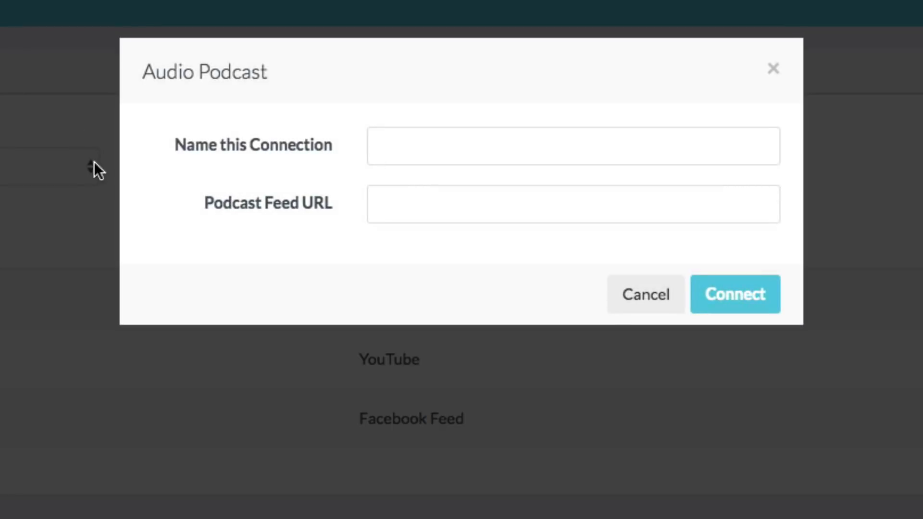
left_click(574, 146)
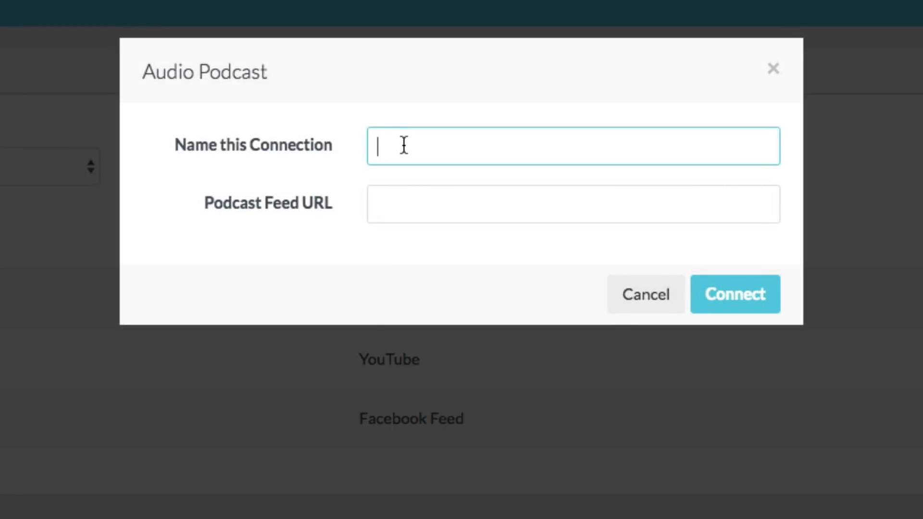
type("Podcast Feed")
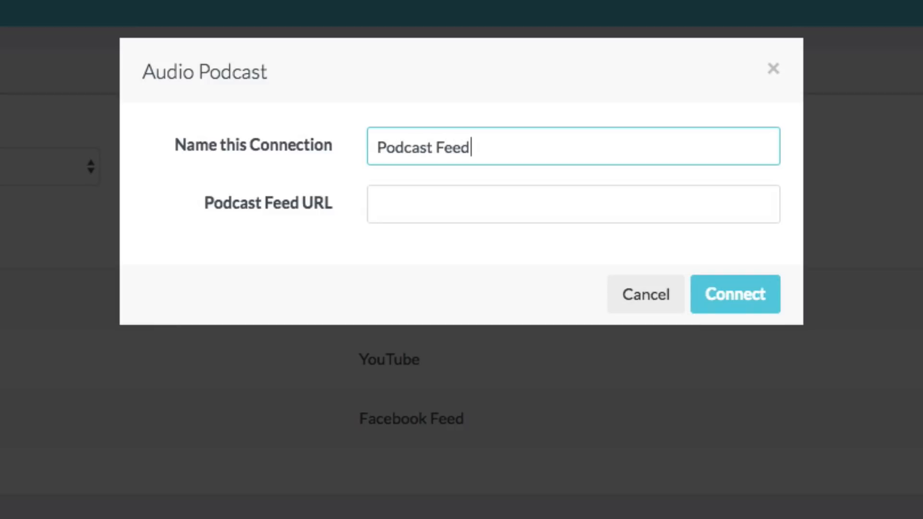
left_click(573, 204)
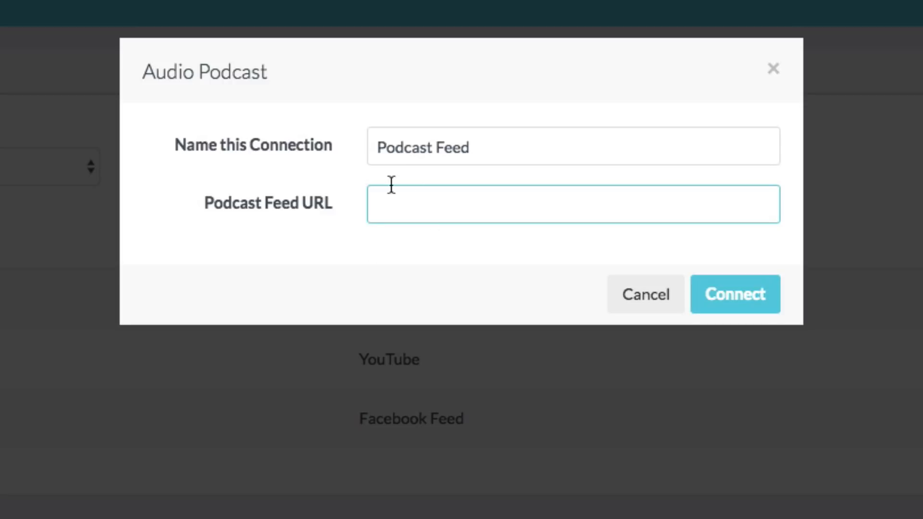
mouse_move(361, 269)
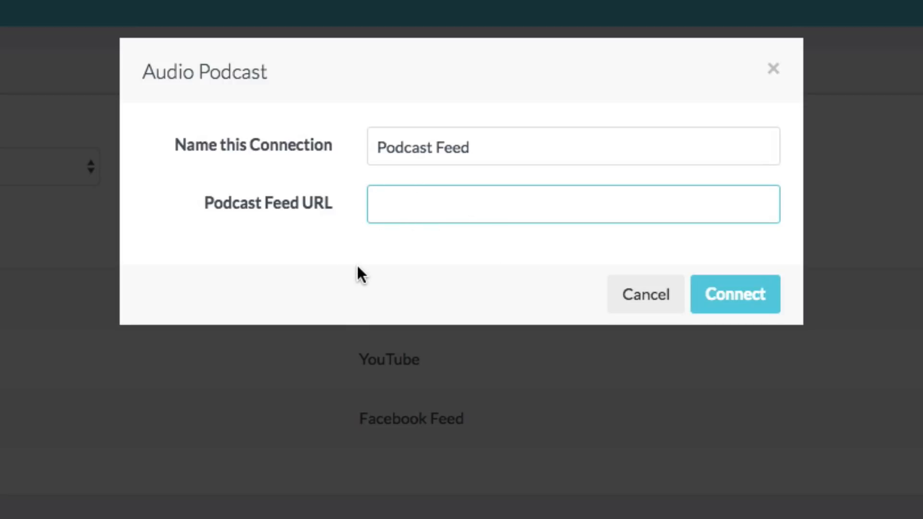
mouse_move(369, 261)
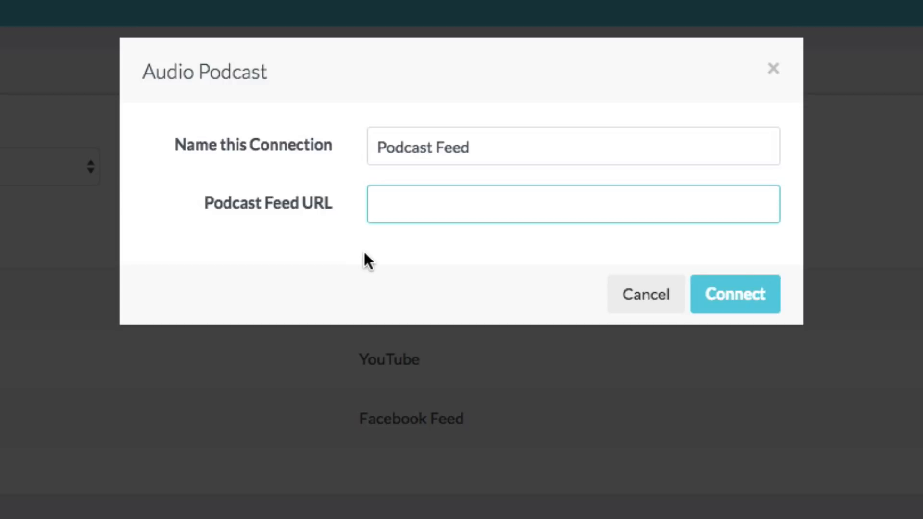
mouse_move(579, 278)
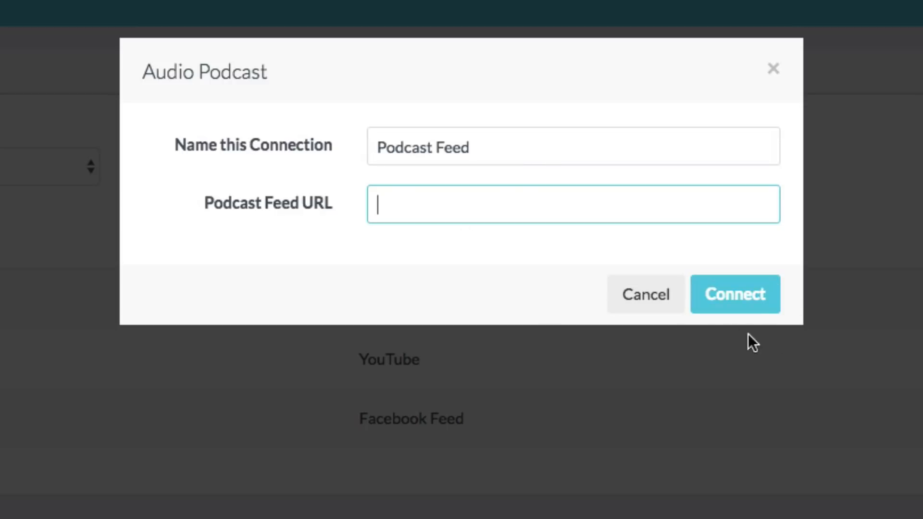
left_click(734, 294)
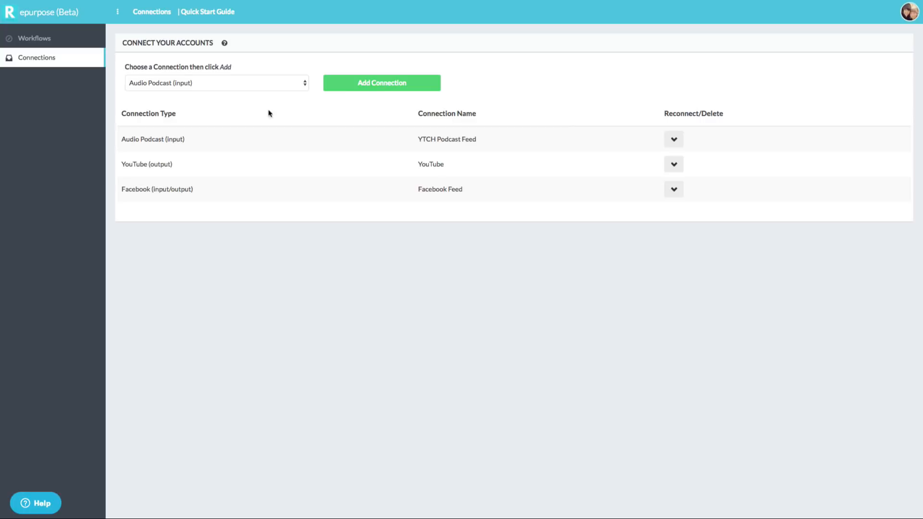
Choose YouTube (output) as the connection type and start adding the connection.
left_click(216, 82)
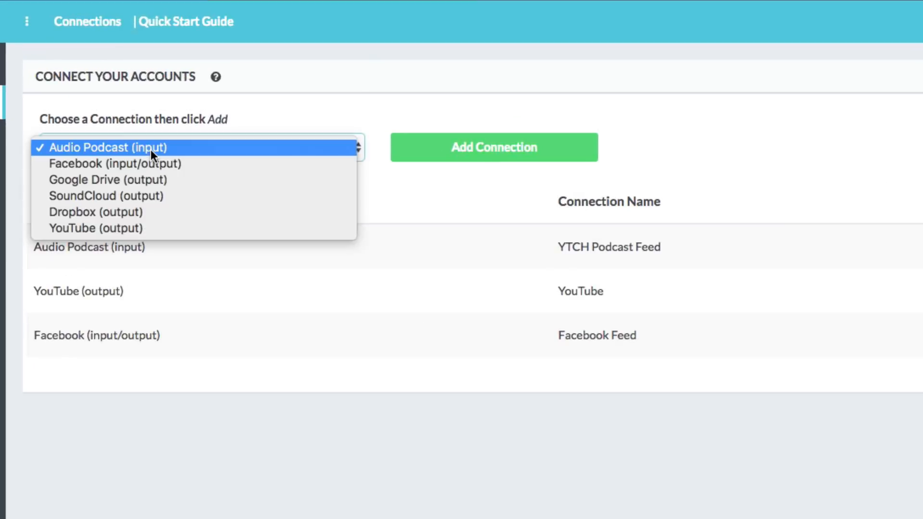
mouse_move(98, 229)
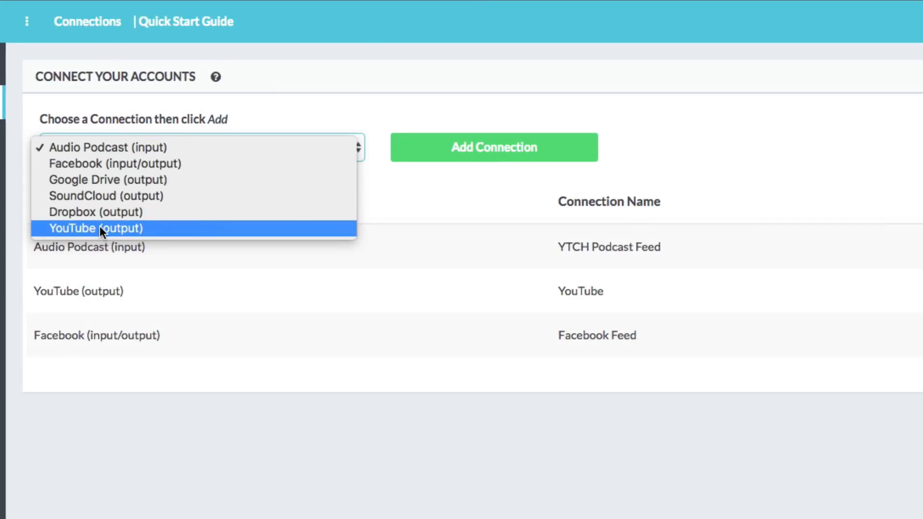
left_click(95, 229)
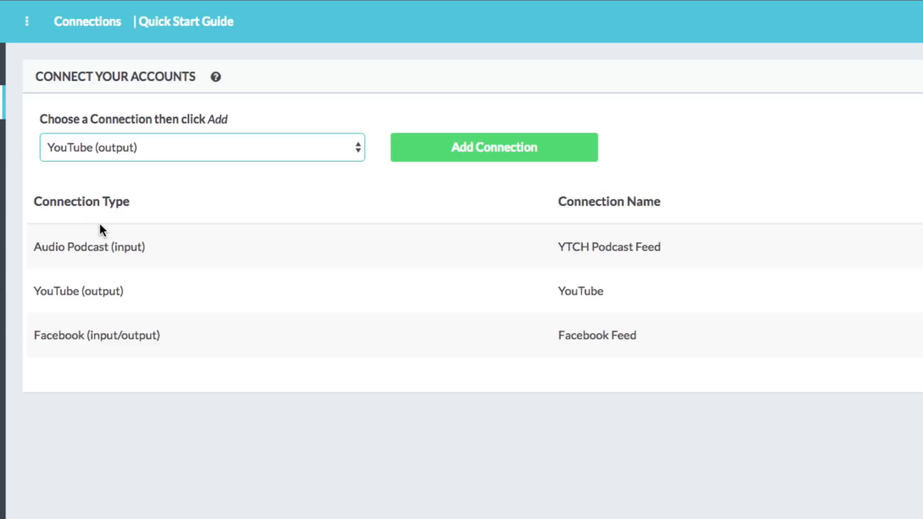
left_click(493, 147)
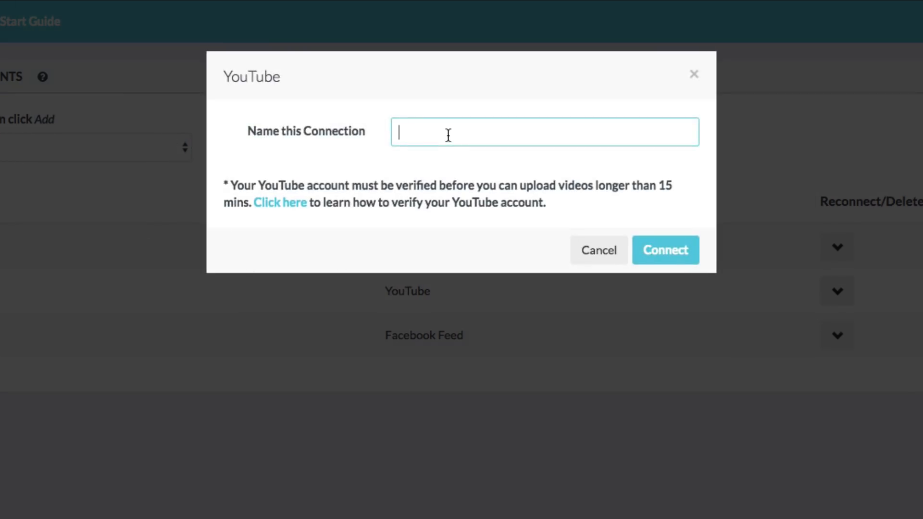
Name the connection 'YT Channel', then close the dialog back to the three existing connections.
type("YT Ch")
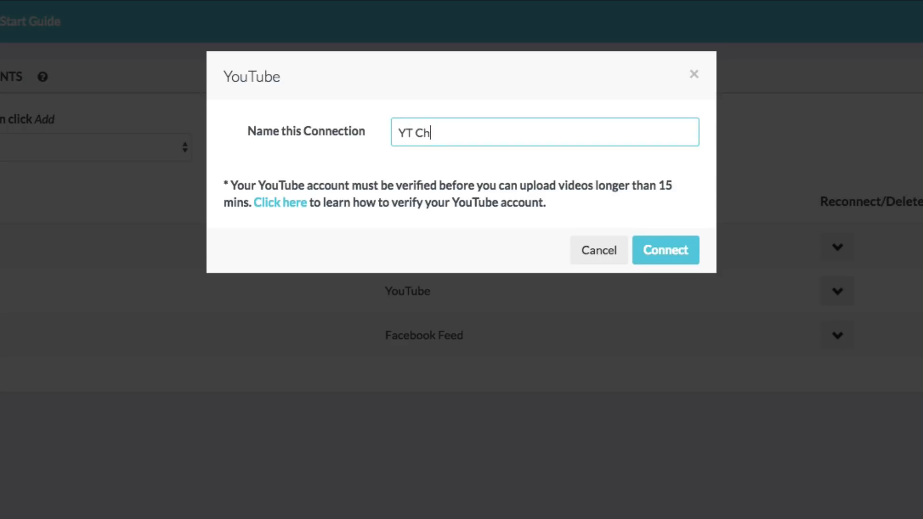
type("annel")
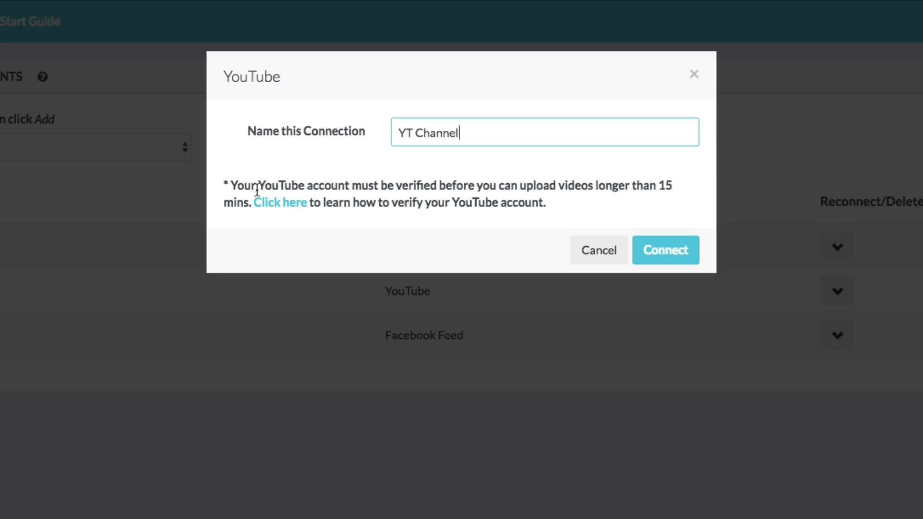
mouse_move(468, 203)
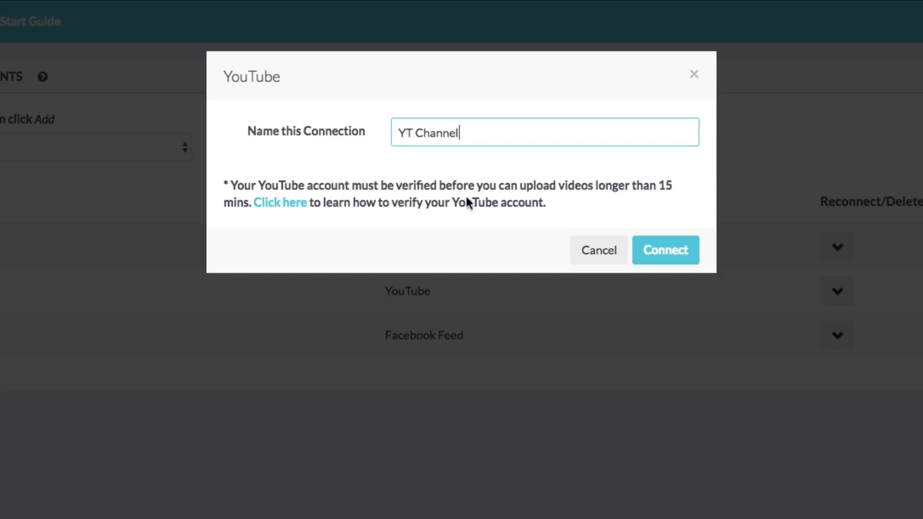
mouse_move(524, 194)
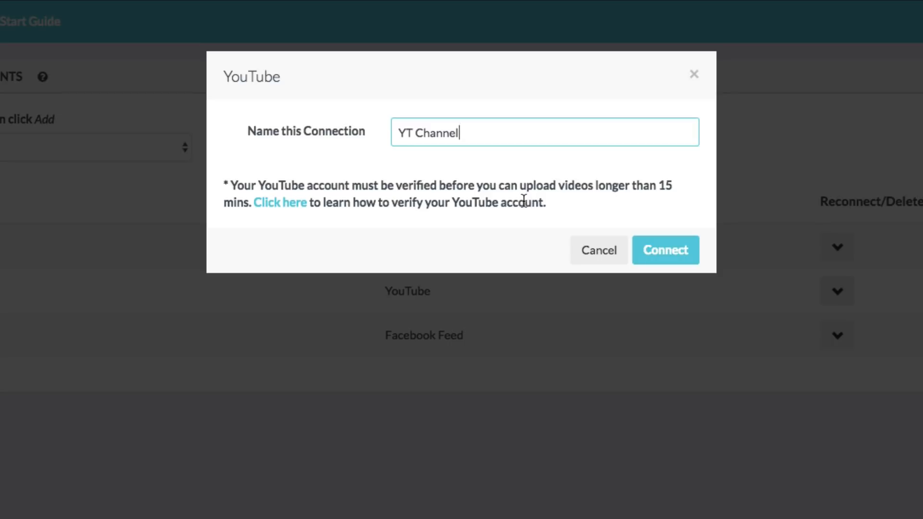
mouse_move(523, 194)
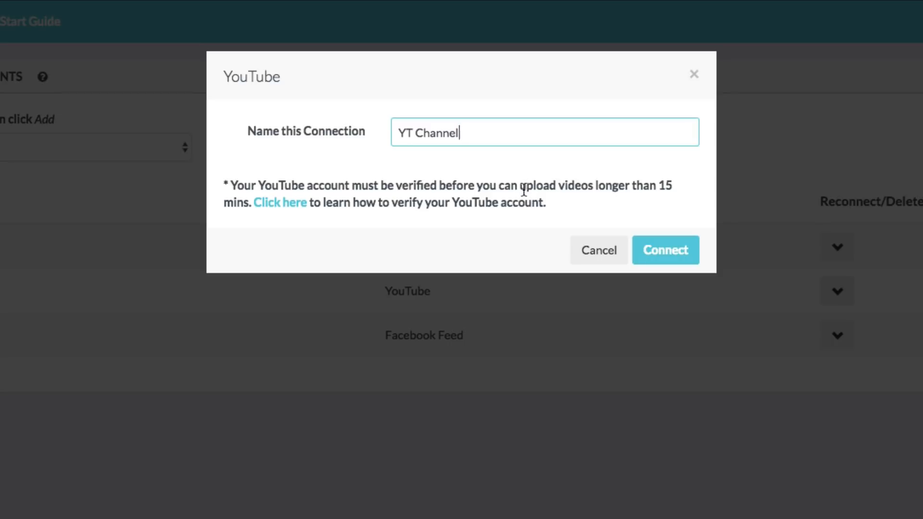
mouse_move(509, 203)
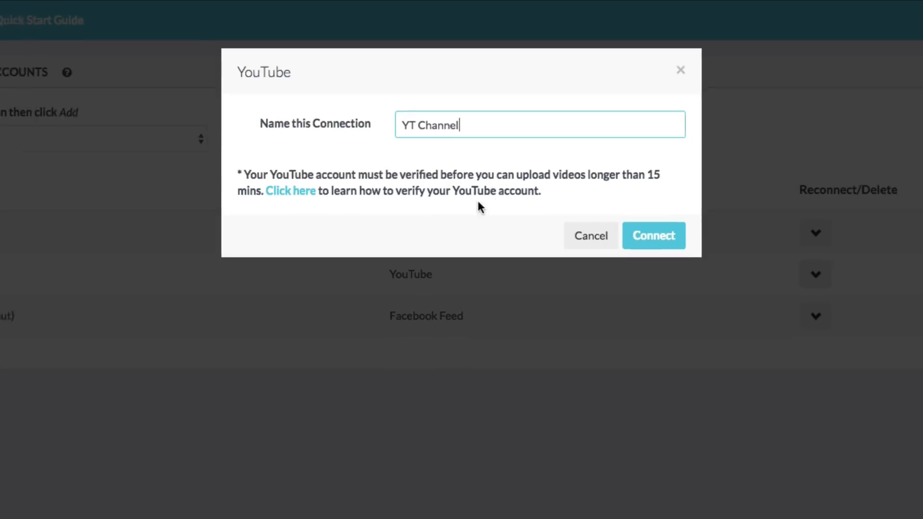
left_click(654, 236)
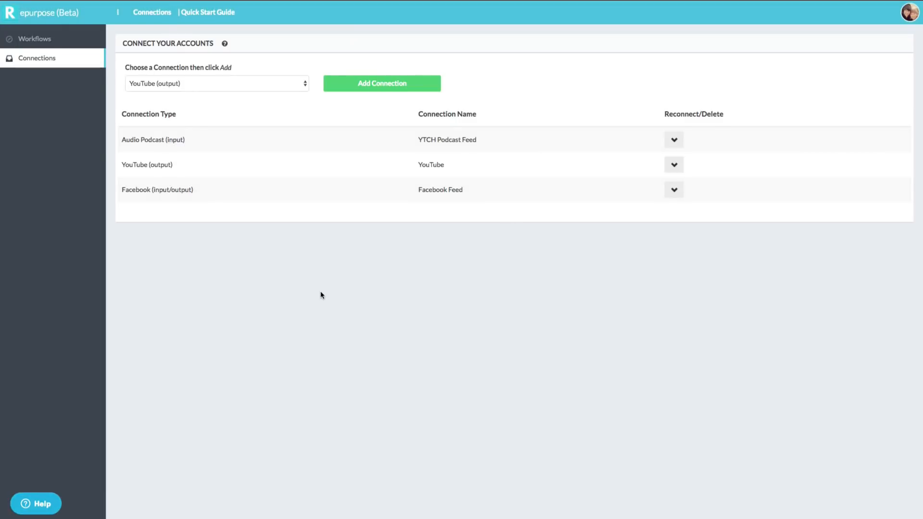
mouse_move(322, 122)
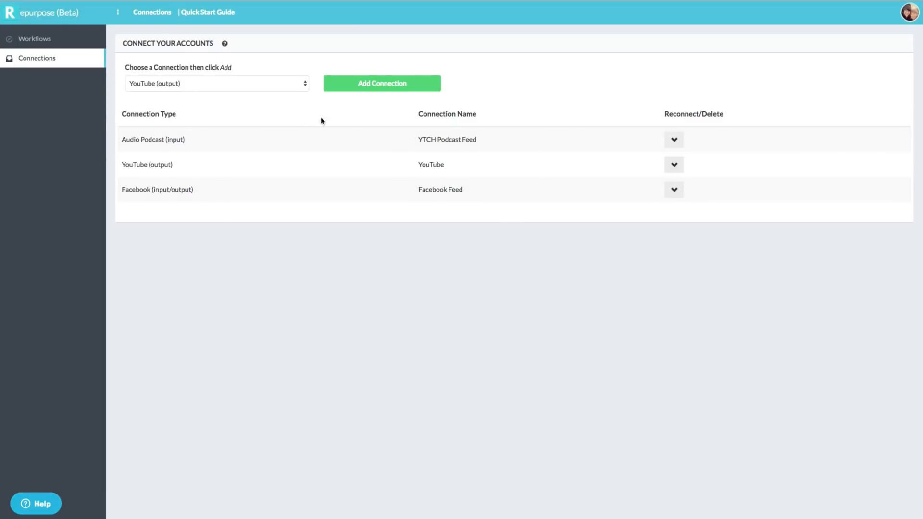
Go to the Workflows page and start creating a new repurpose workflow.
left_click(36, 38)
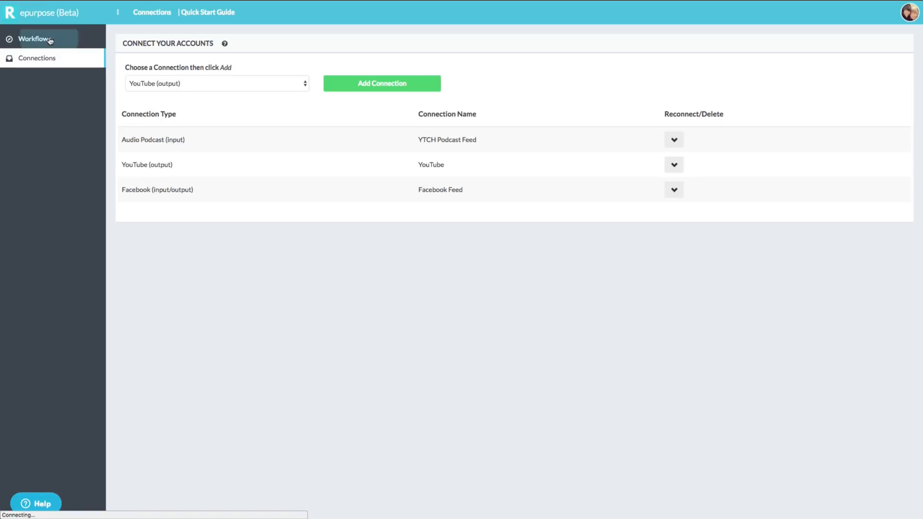
left_click(33, 39)
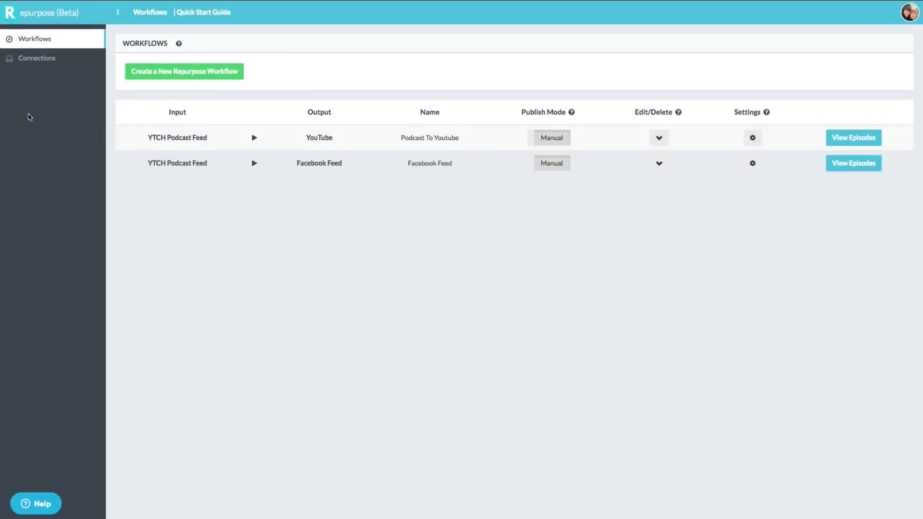
mouse_move(49, 132)
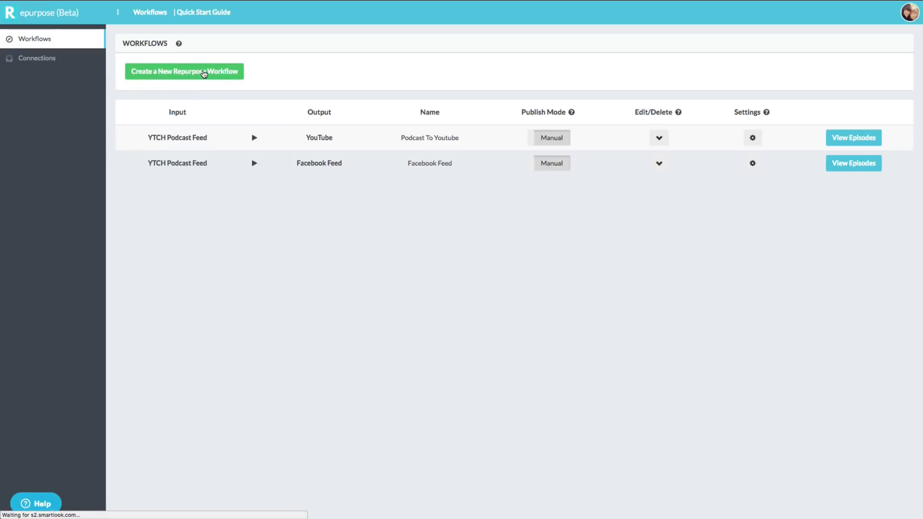
left_click(184, 71)
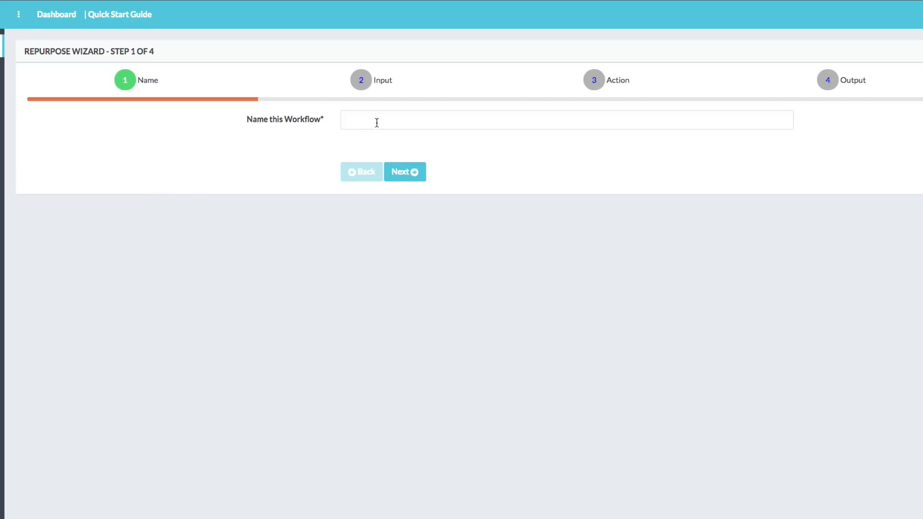
Name the workflow 'Workflow 1' and advance to step 2, input selection.
type("Workflow 1")
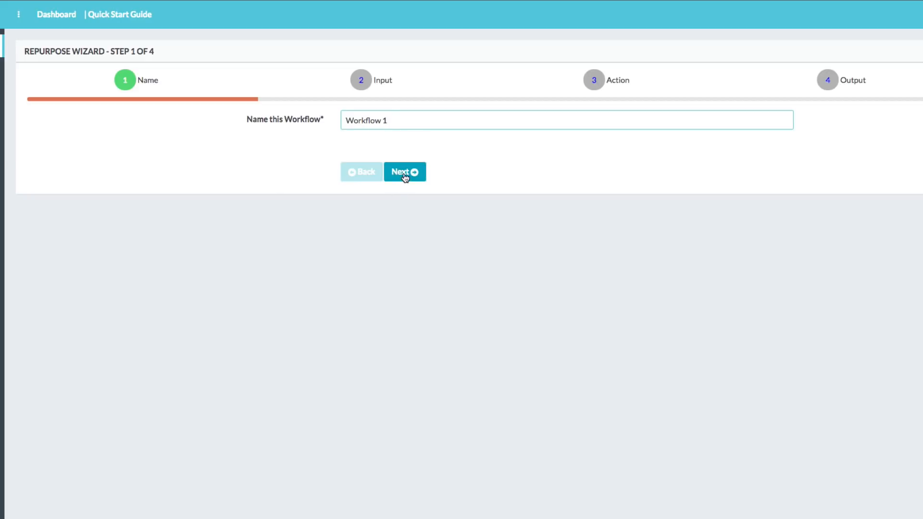
left_click(405, 171)
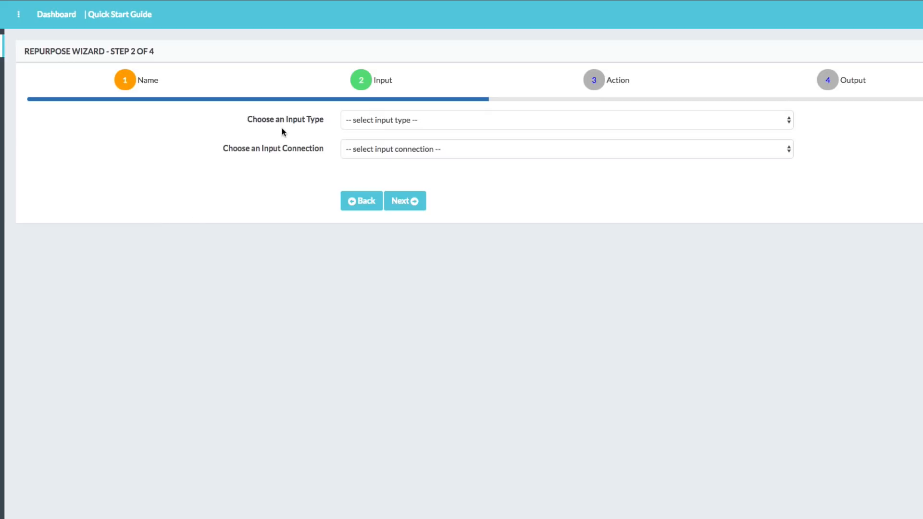
Set the input to Audio Podcast Feed from the YTCH Podcast Feed connection.
left_click(565, 121)
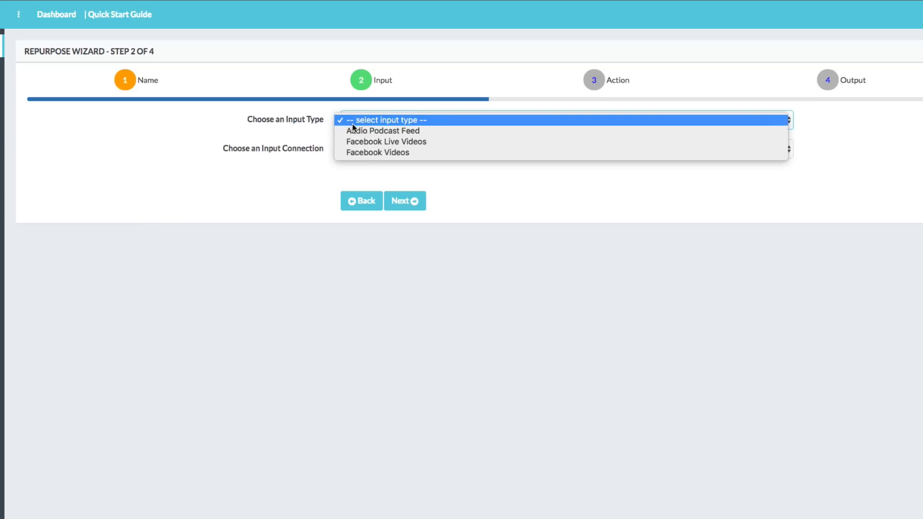
left_click(384, 130)
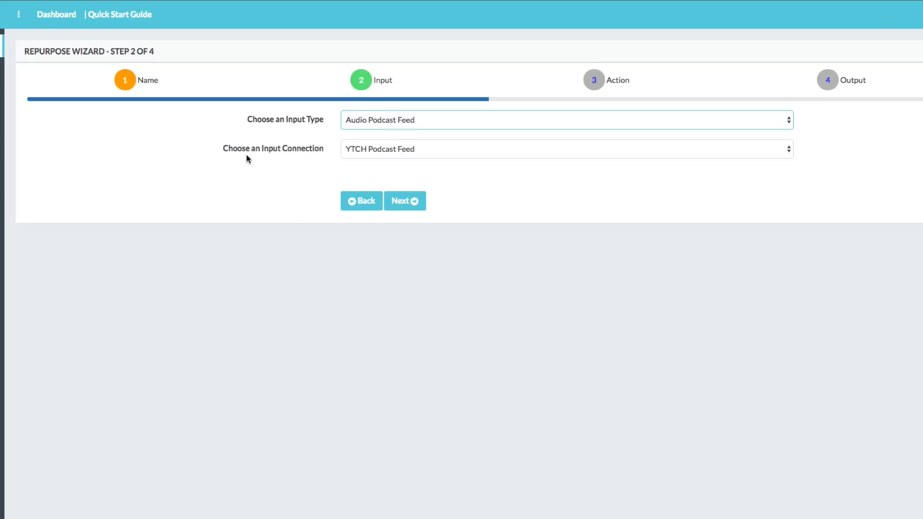
left_click(566, 148)
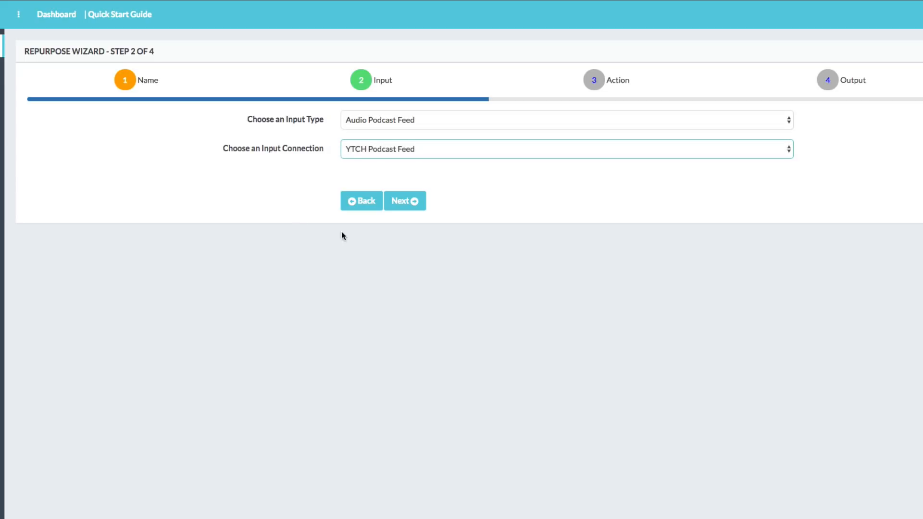
Keep Convert Audio to Video as the action and advance to step 4, output.
left_click(405, 201)
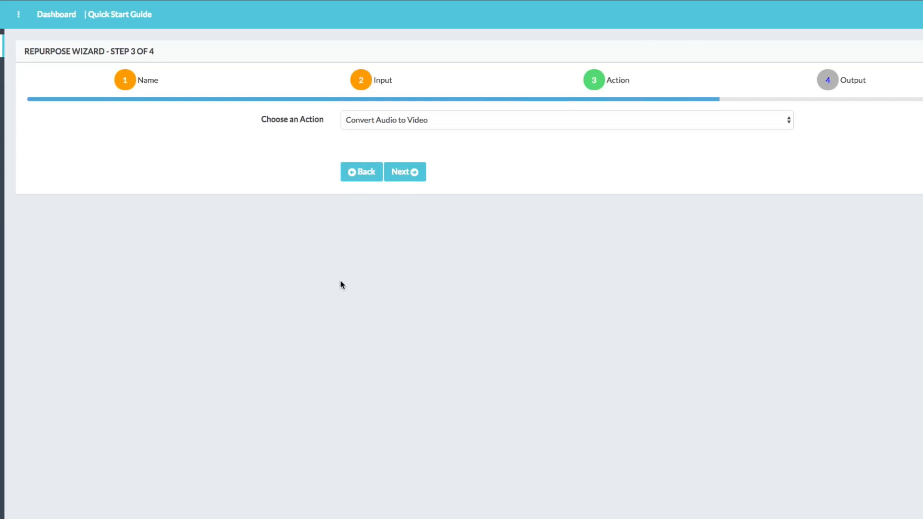
mouse_move(371, 134)
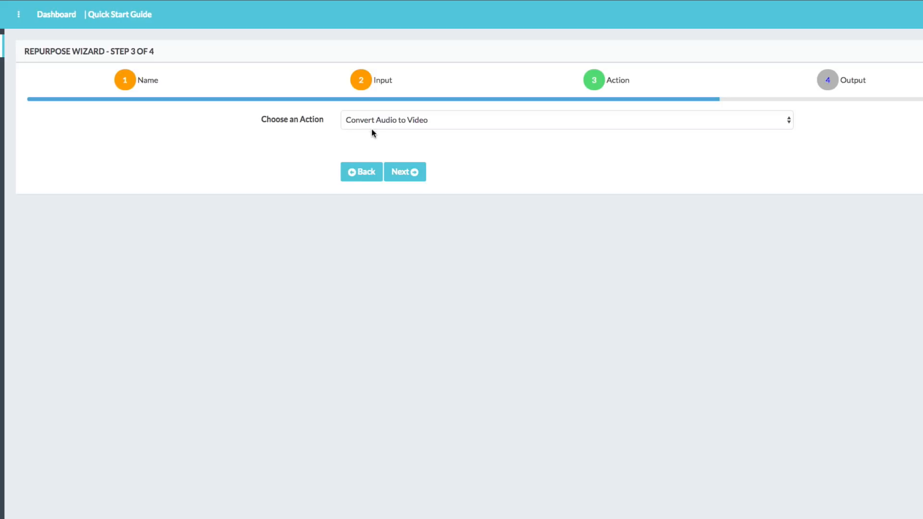
left_click(566, 121)
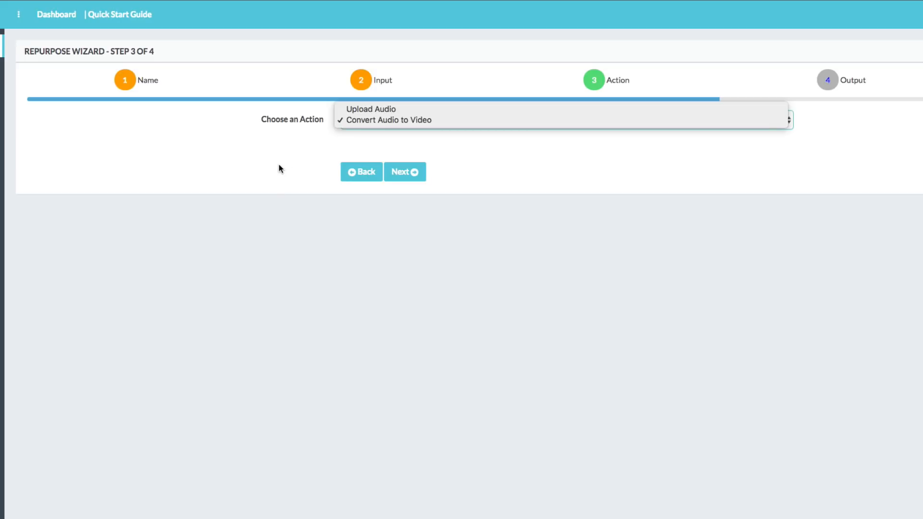
left_click(385, 119)
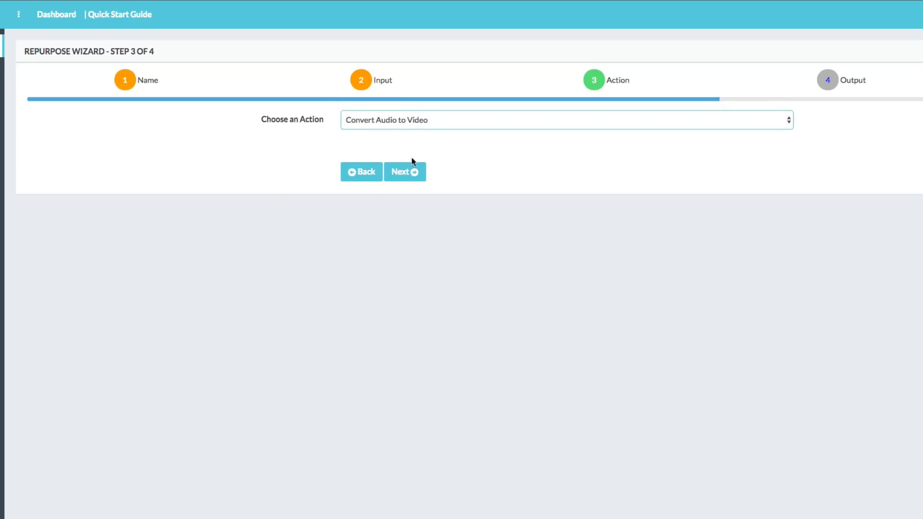
left_click(405, 172)
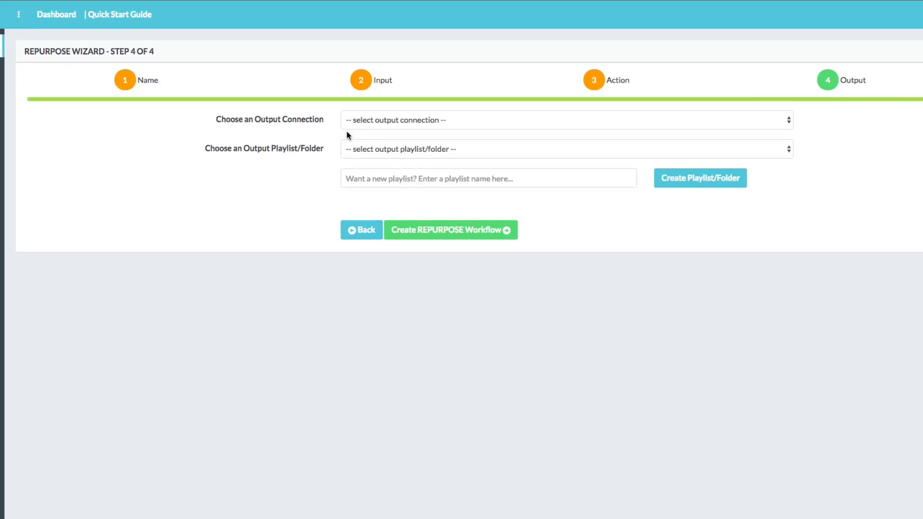
Set the output to YouTube, targeting the YouTube Creators Hub Podcast playlist.
left_click(567, 120)
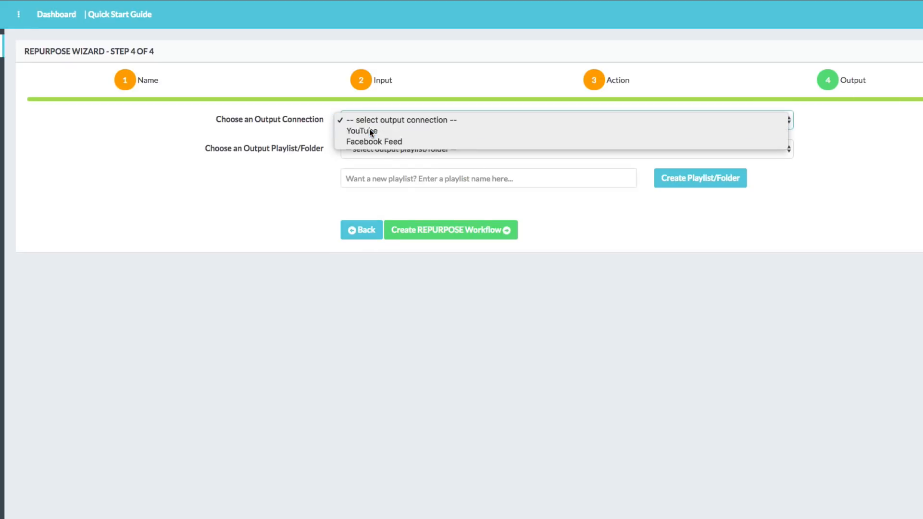
left_click(361, 131)
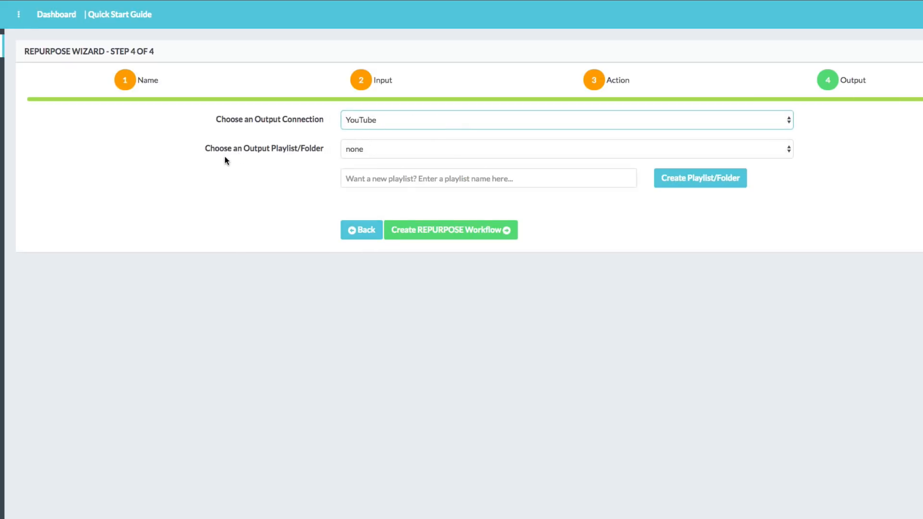
mouse_move(224, 171)
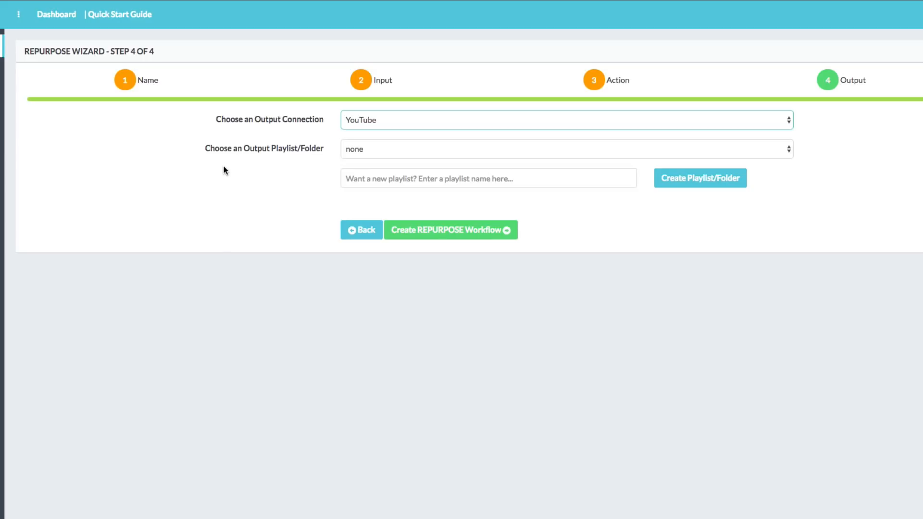
mouse_move(331, 154)
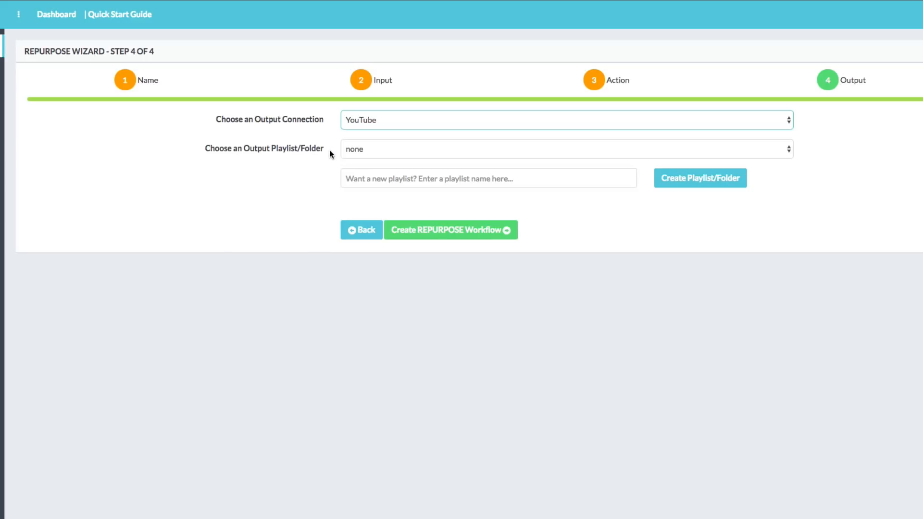
left_click(565, 149)
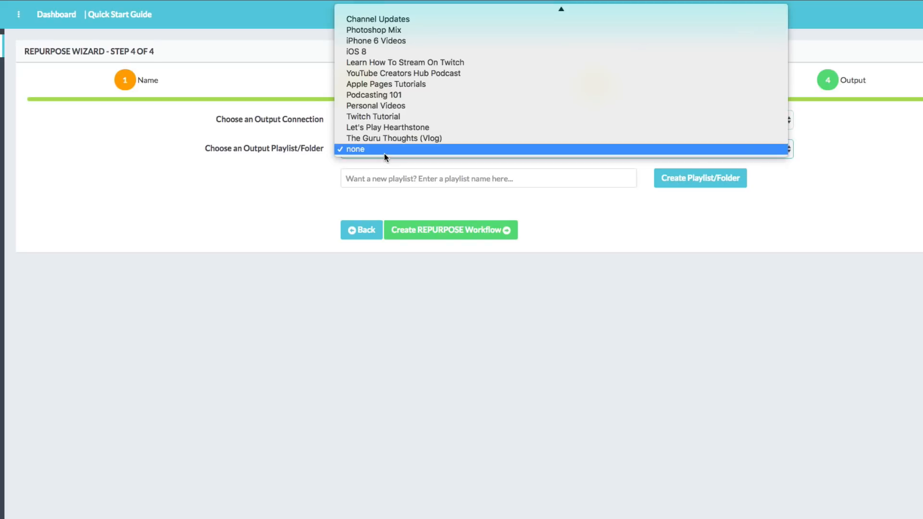
left_click(404, 73)
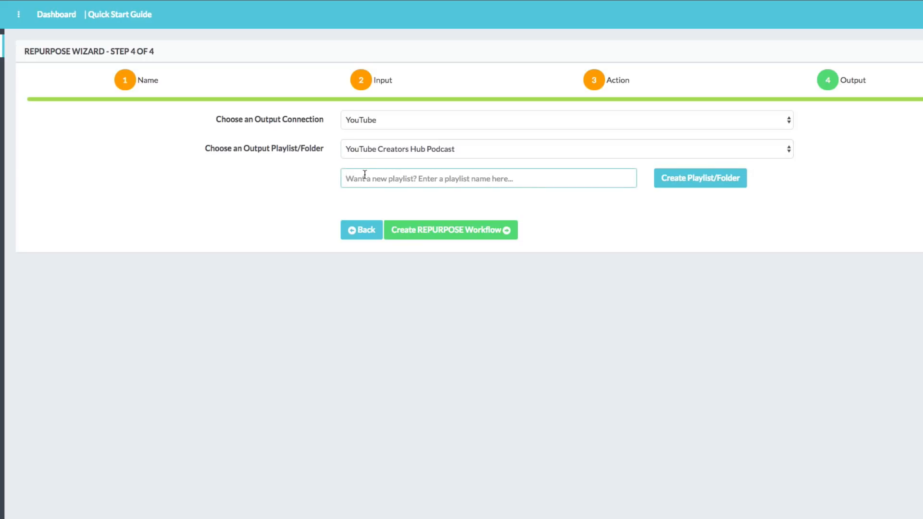
mouse_move(194, 241)
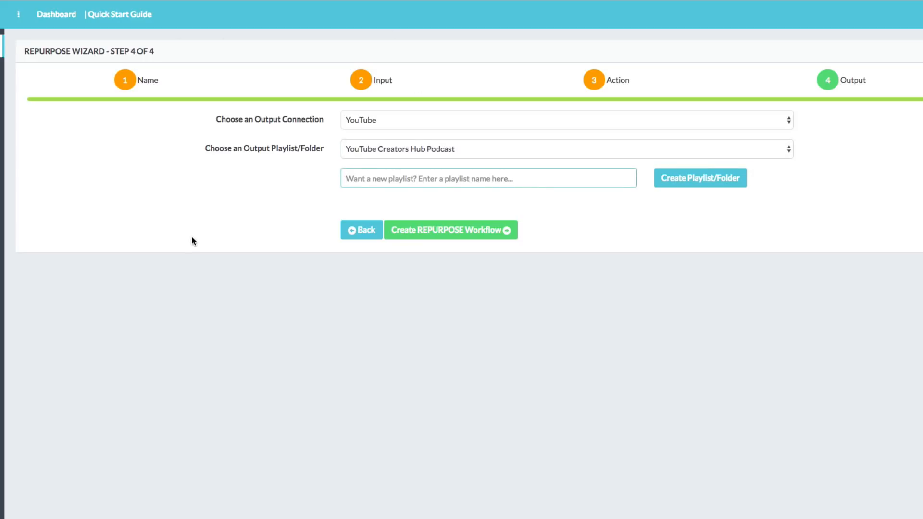
mouse_move(326, 327)
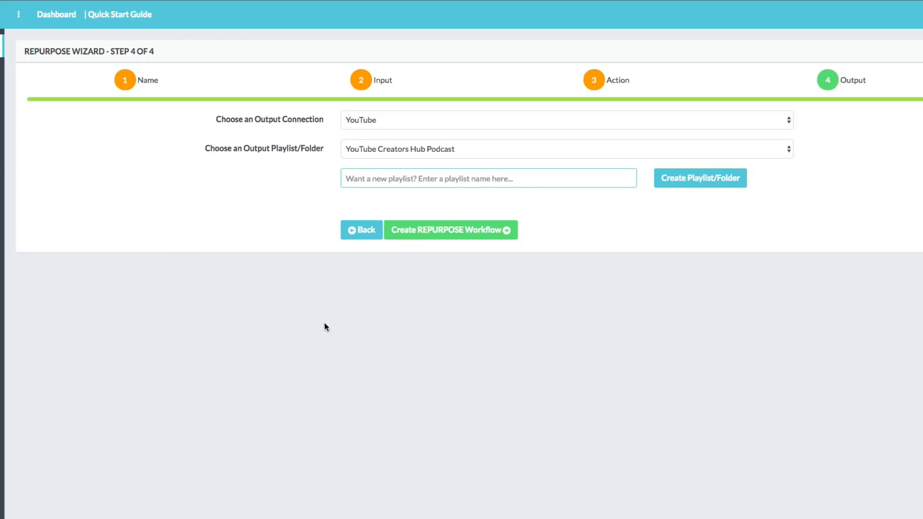
mouse_move(445, 243)
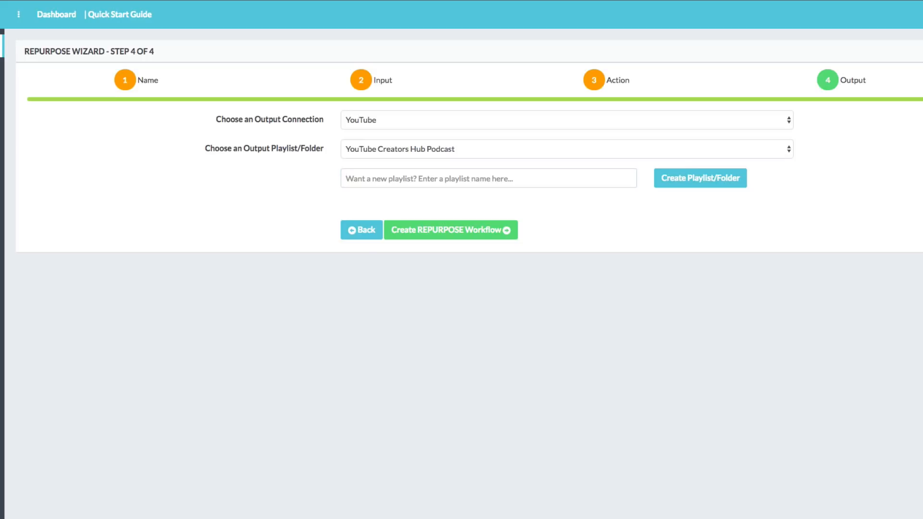
Create the workflow and return to the Workflows list.
left_click(450, 230)
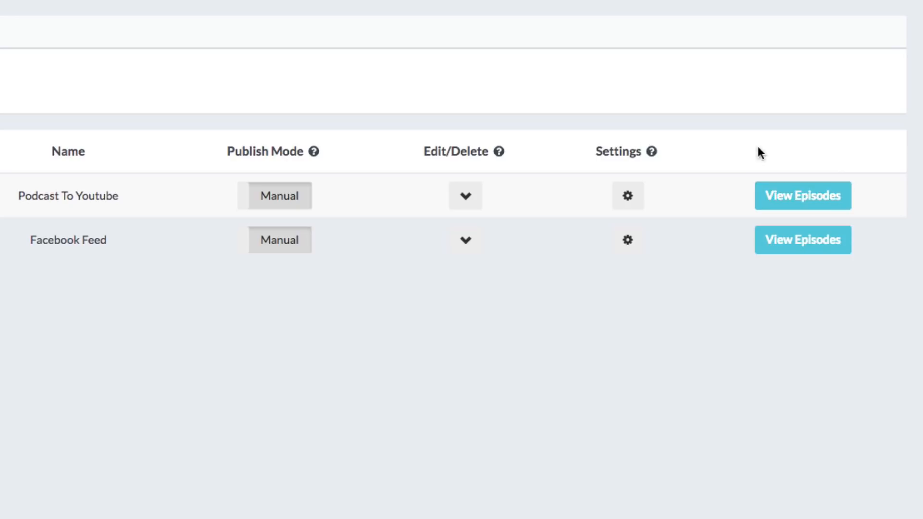
View the Podcast To Youtube episodes, highlight episode 100's date and publish episode 096.
left_click(802, 196)
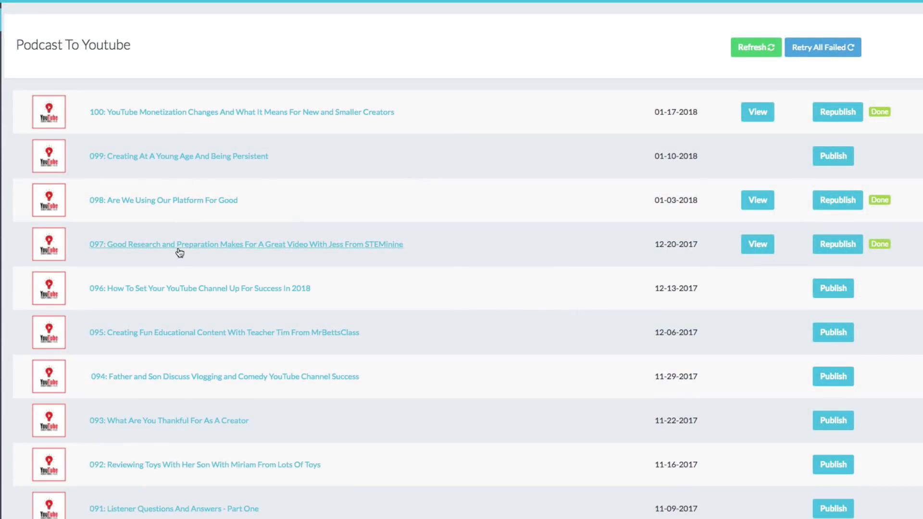
mouse_move(651, 114)
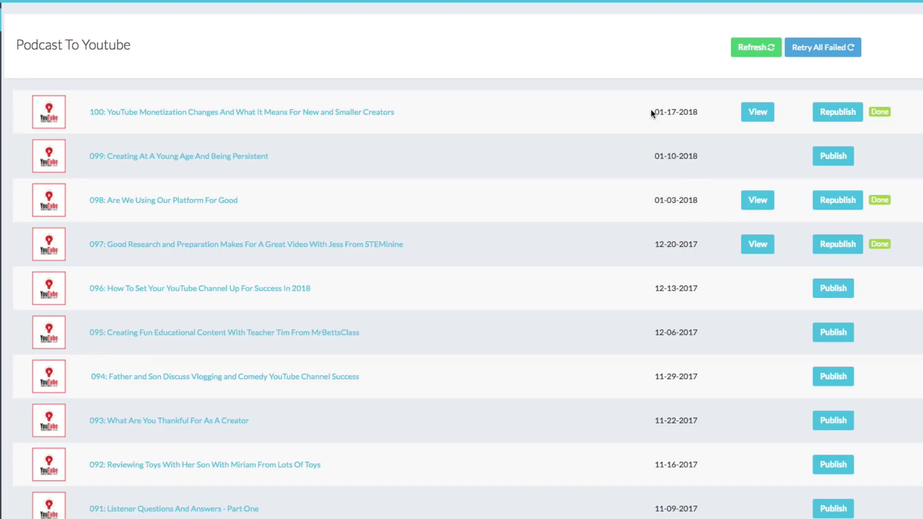
double_click(675, 111)
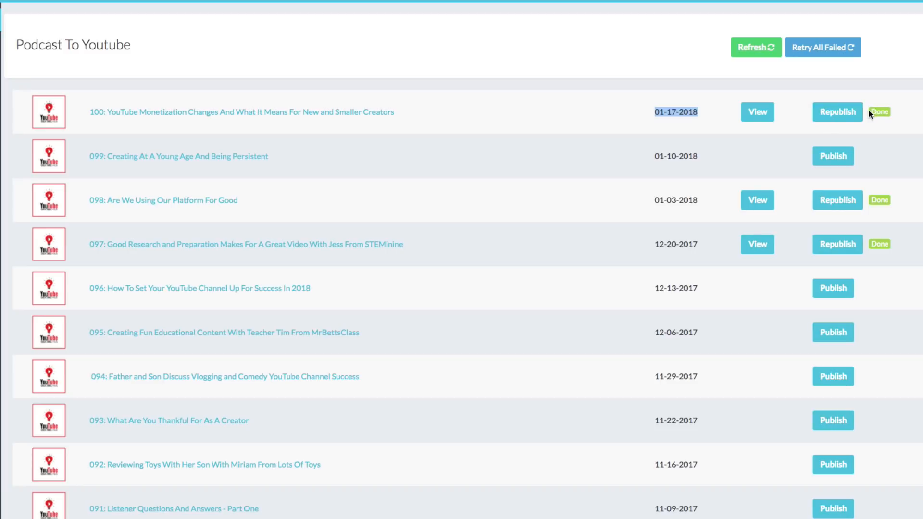
mouse_move(760, 197)
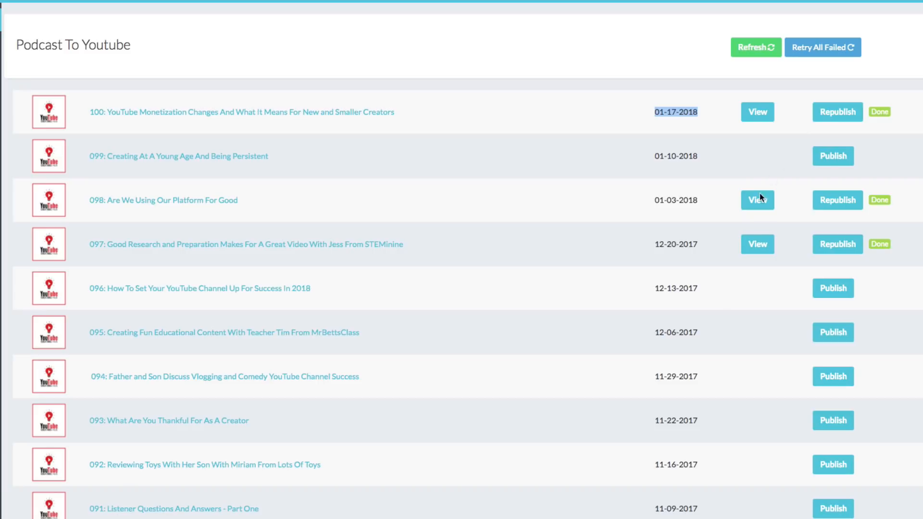
mouse_move(816, 318)
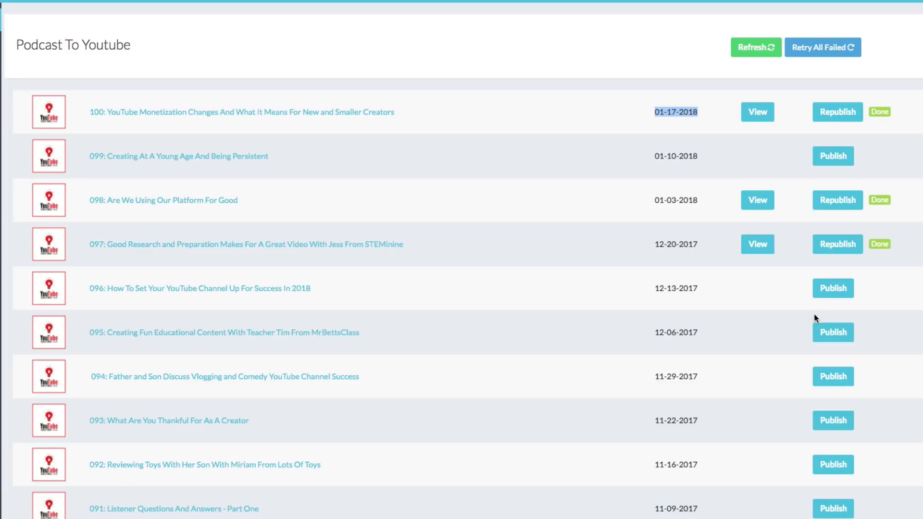
mouse_move(895, 289)
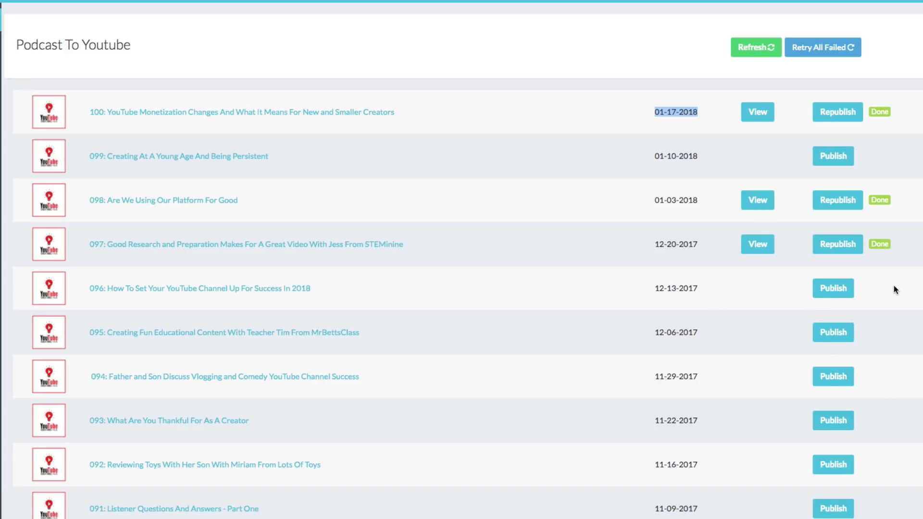
mouse_move(911, 318)
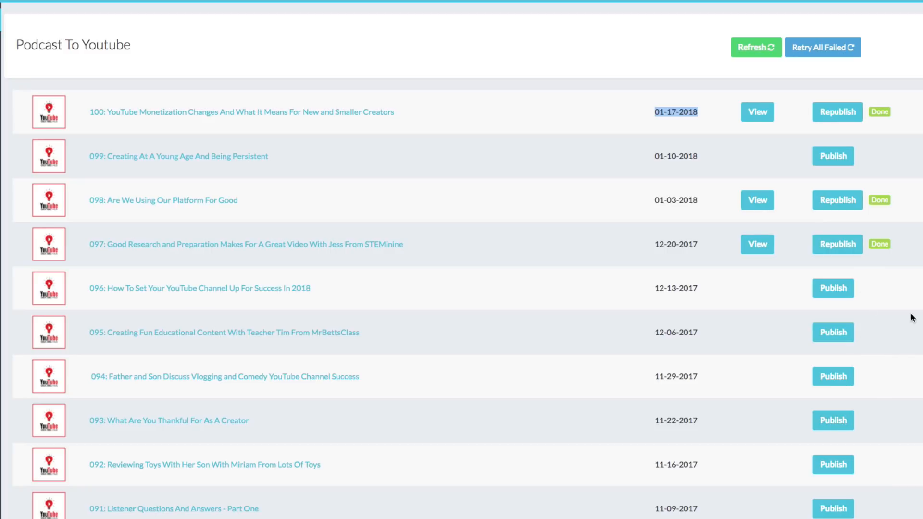
left_click(832, 288)
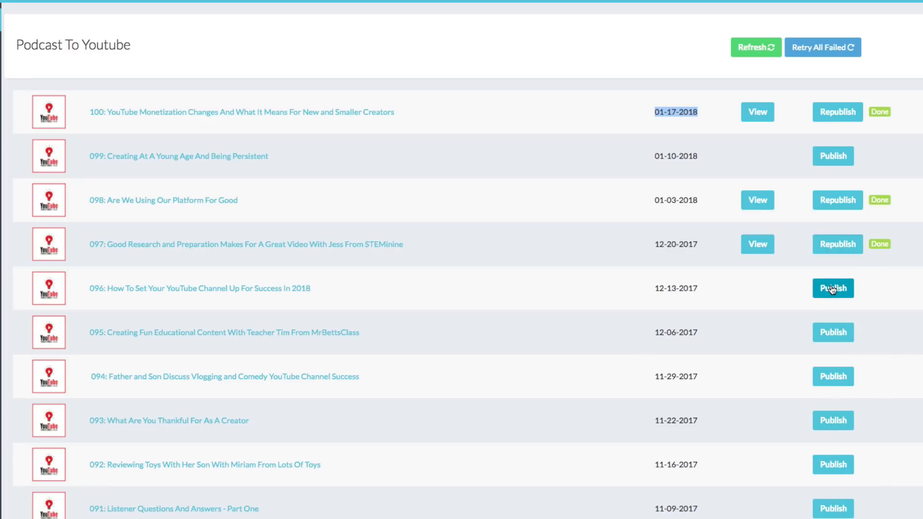
mouse_move(783, 306)
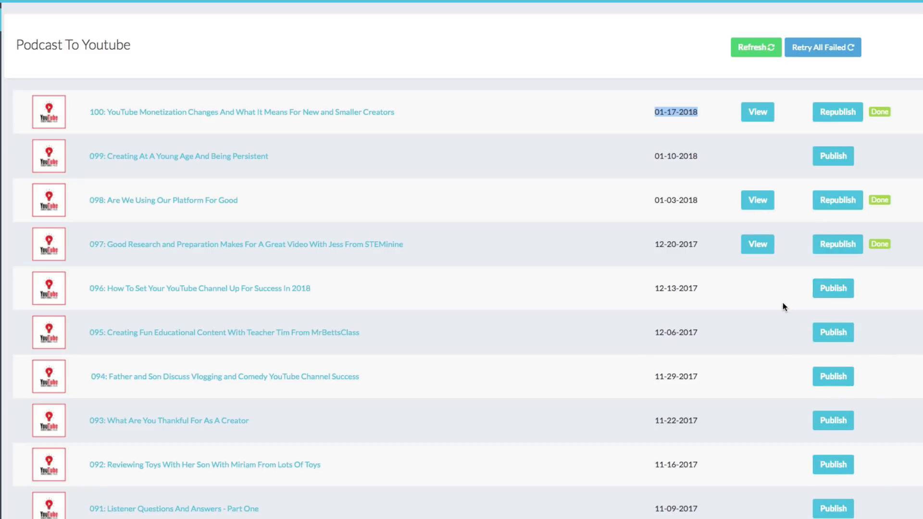
mouse_move(750, 300)
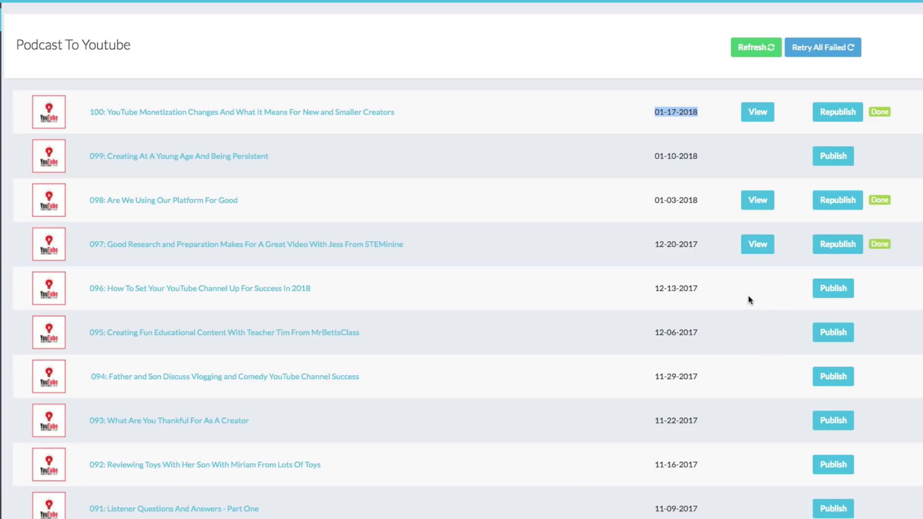
mouse_move(723, 296)
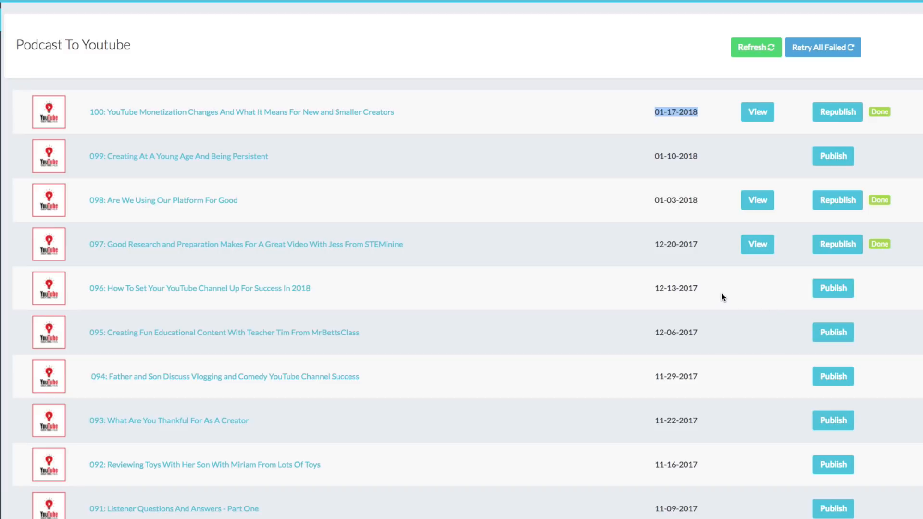
mouse_move(431, 338)
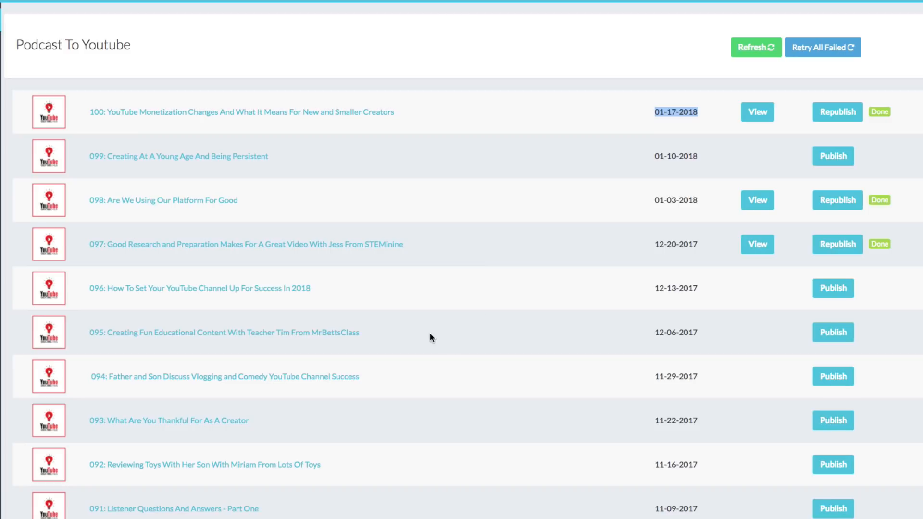
mouse_move(416, 323)
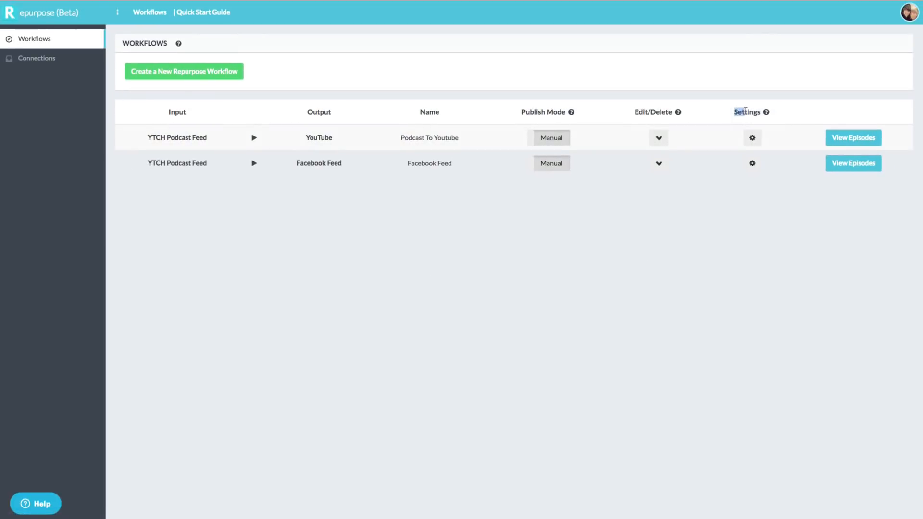
left_click(752, 138)
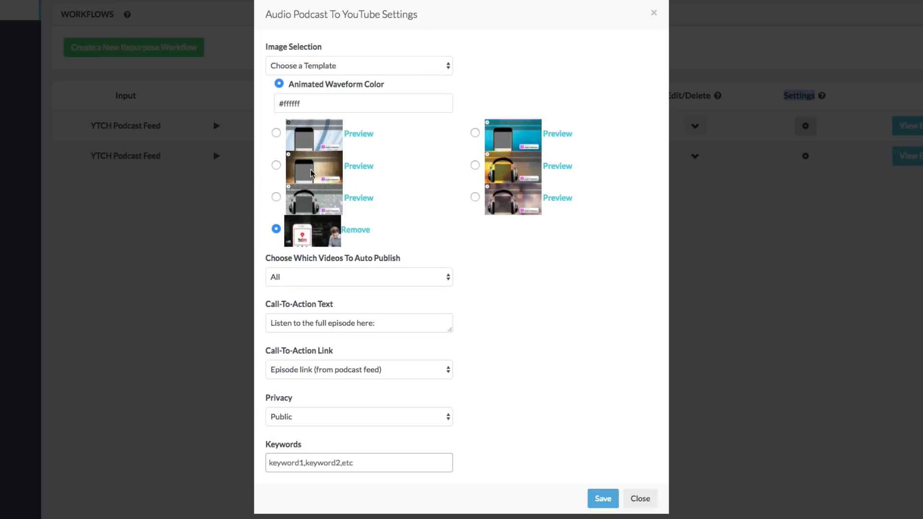
mouse_move(457, 269)
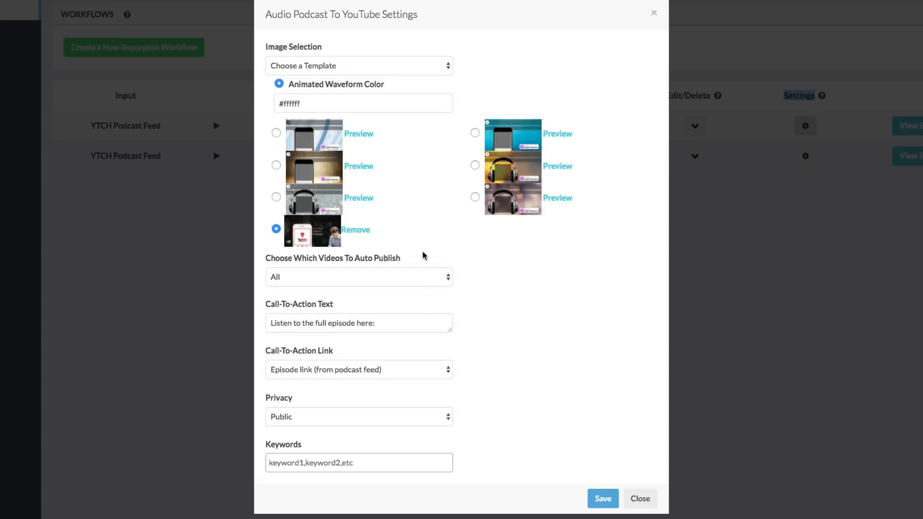
mouse_move(413, 250)
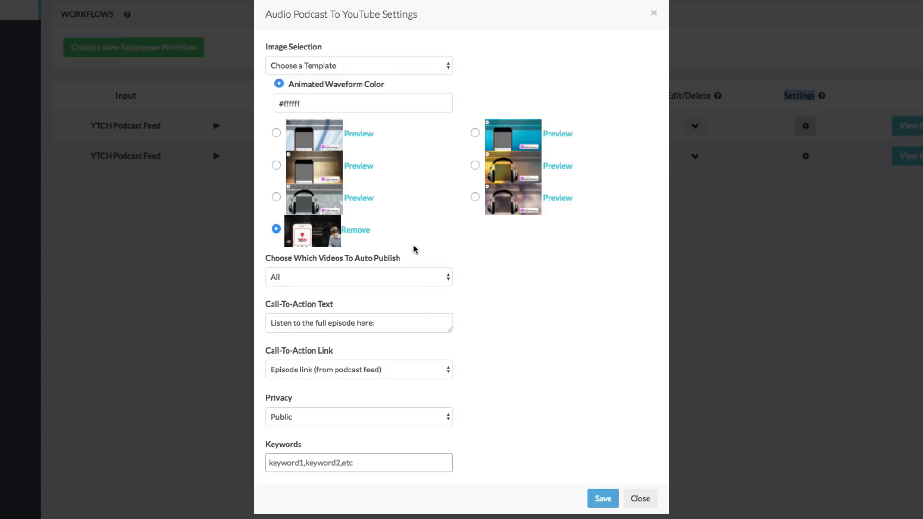
mouse_move(352, 125)
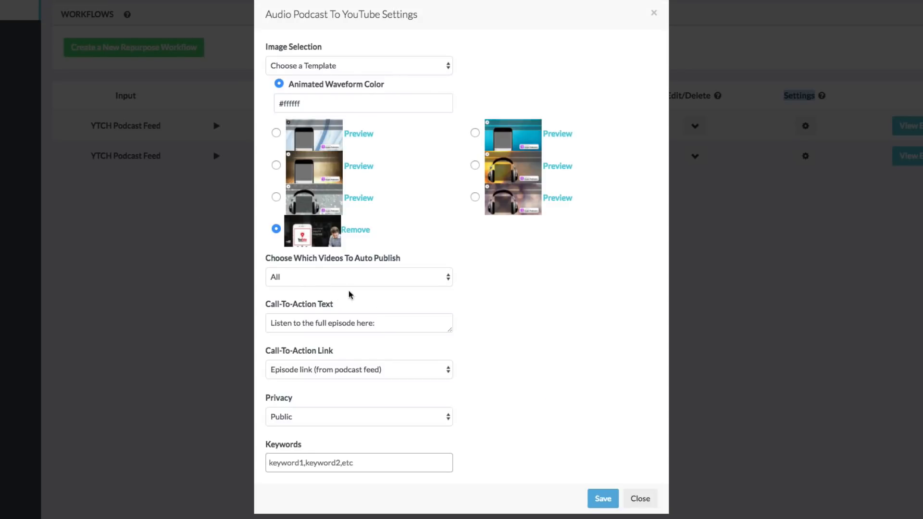
mouse_move(492, 282)
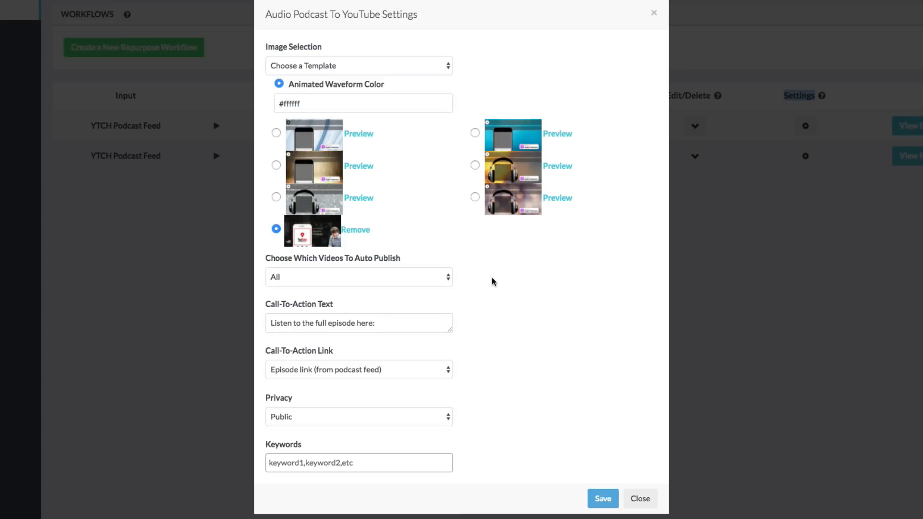
mouse_move(368, 481)
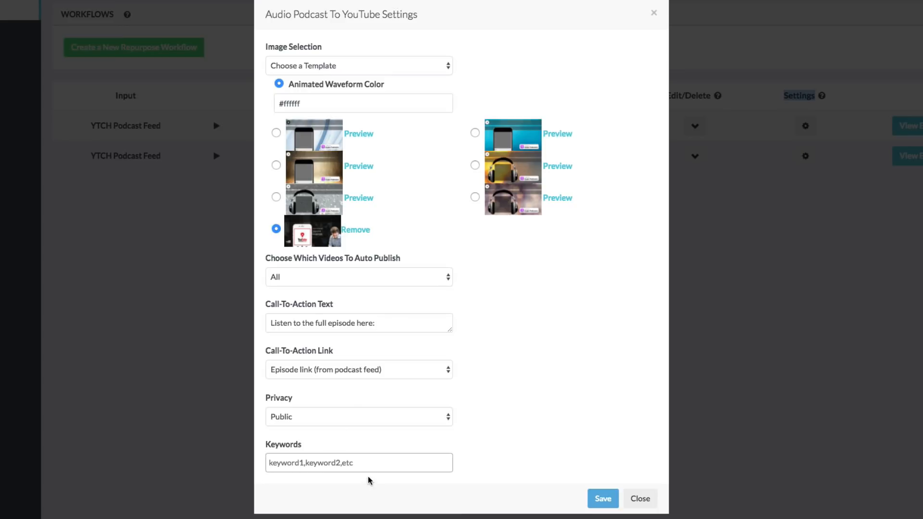
mouse_move(257, 414)
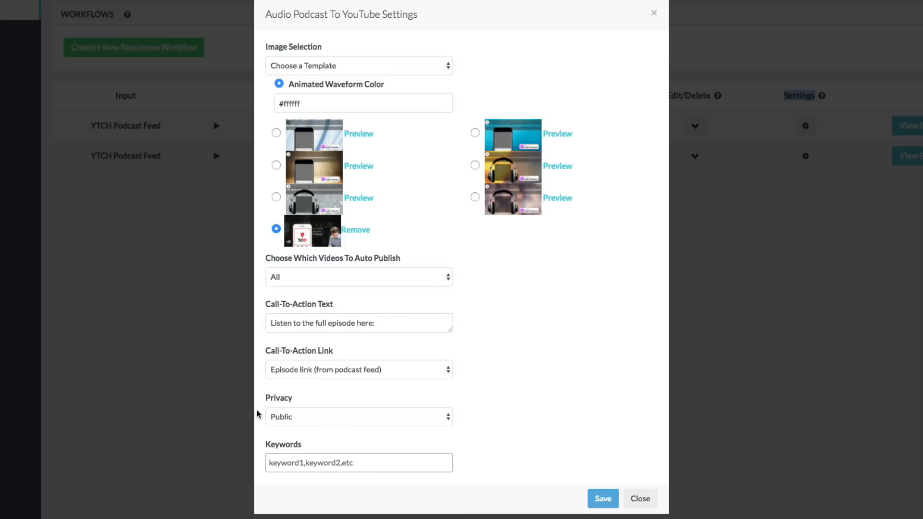
left_click(358, 416)
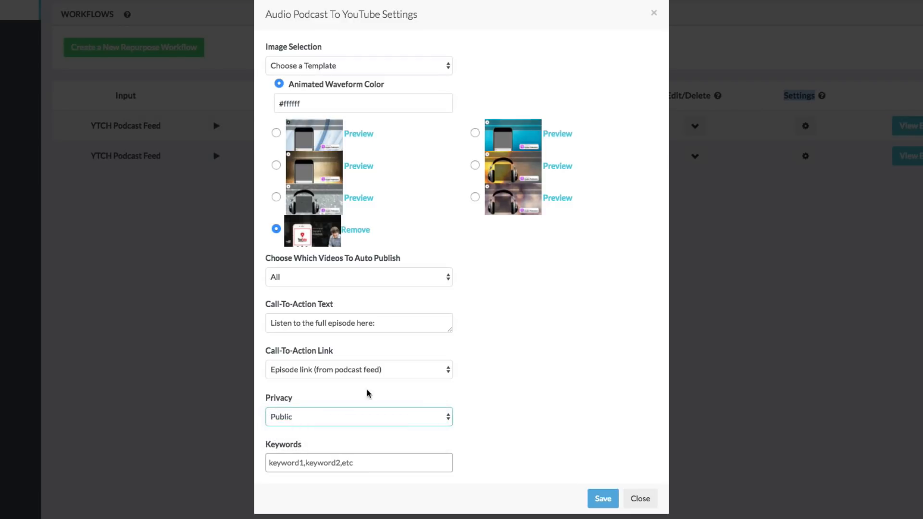
left_click(358, 370)
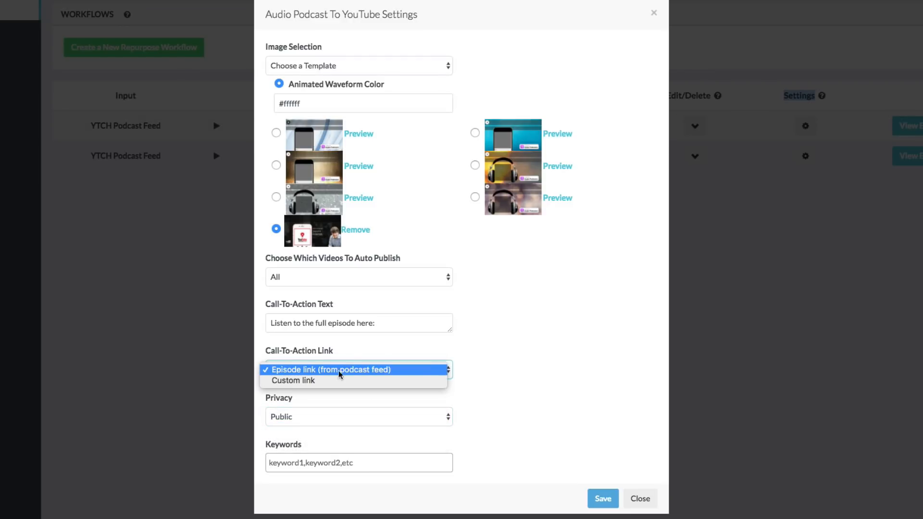
mouse_move(339, 381)
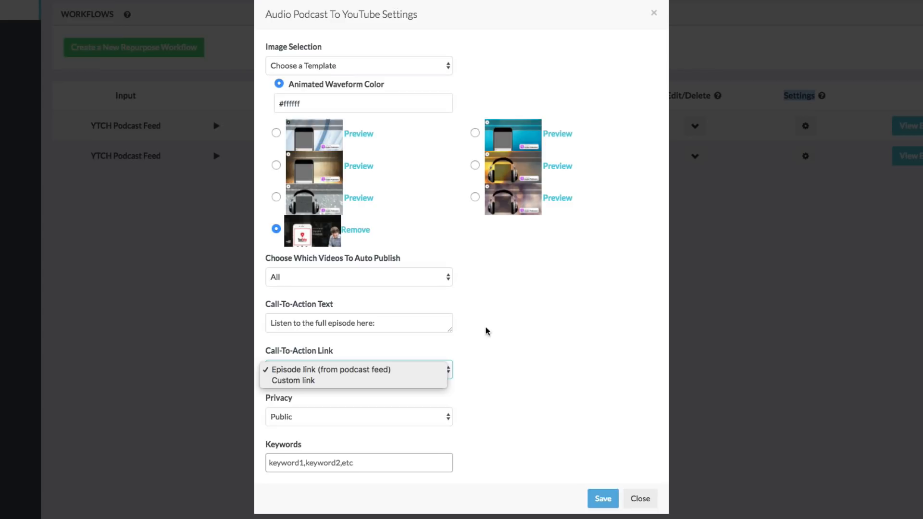
left_click(359, 66)
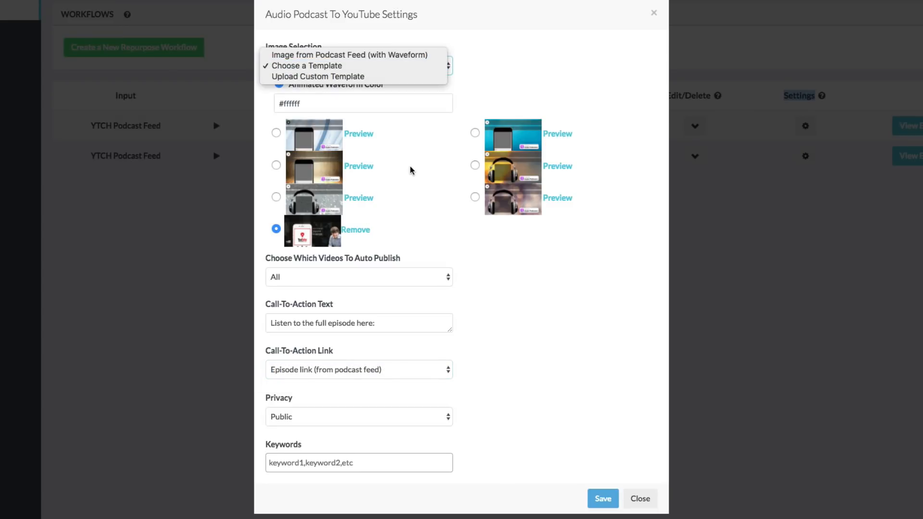
mouse_move(317, 77)
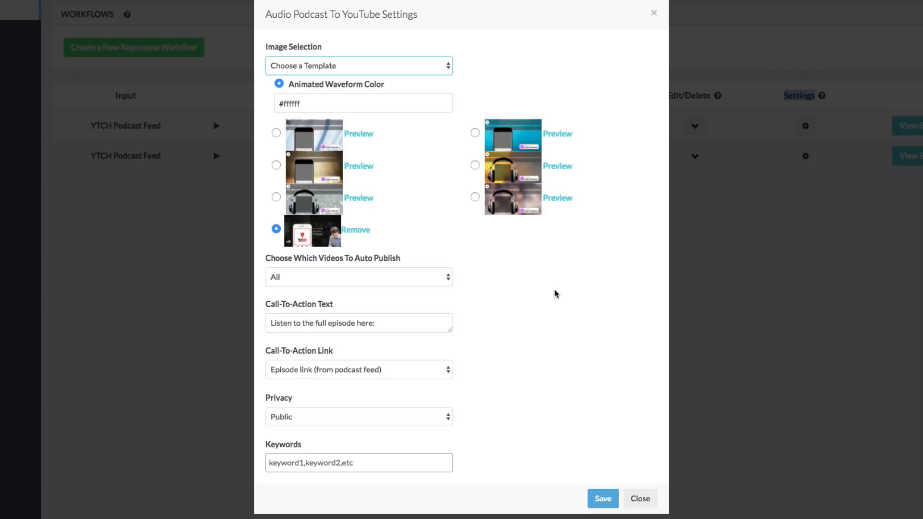
mouse_move(552, 294)
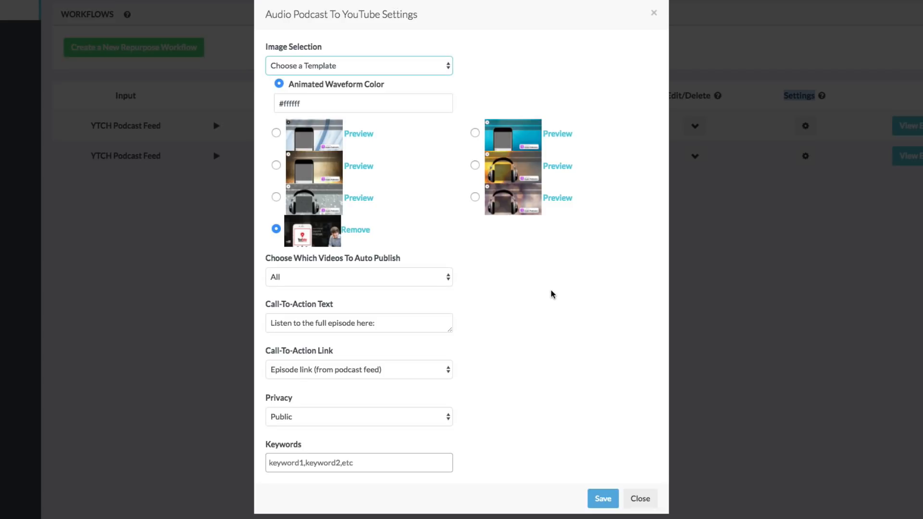
mouse_move(541, 324)
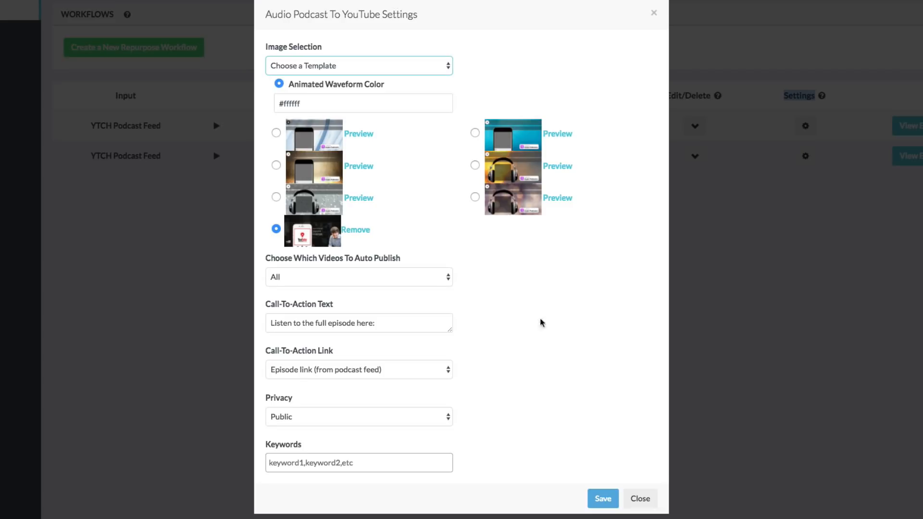
left_click(640, 499)
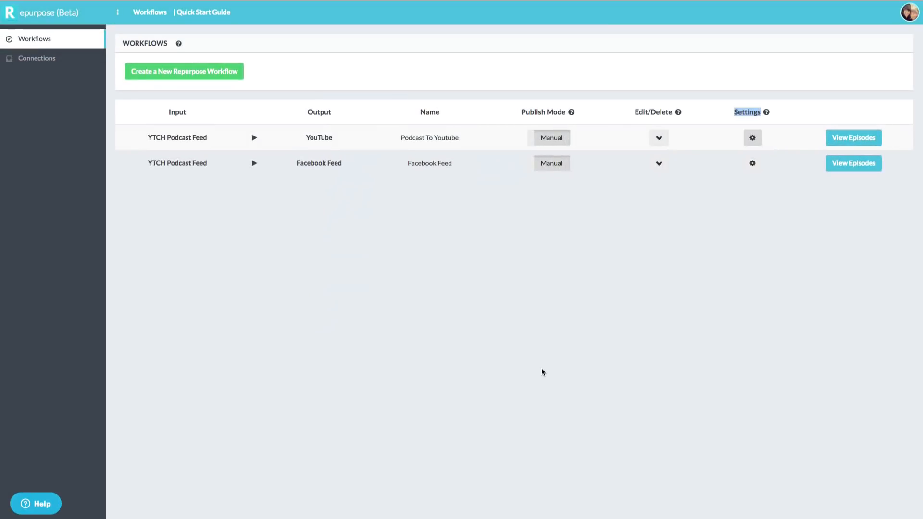